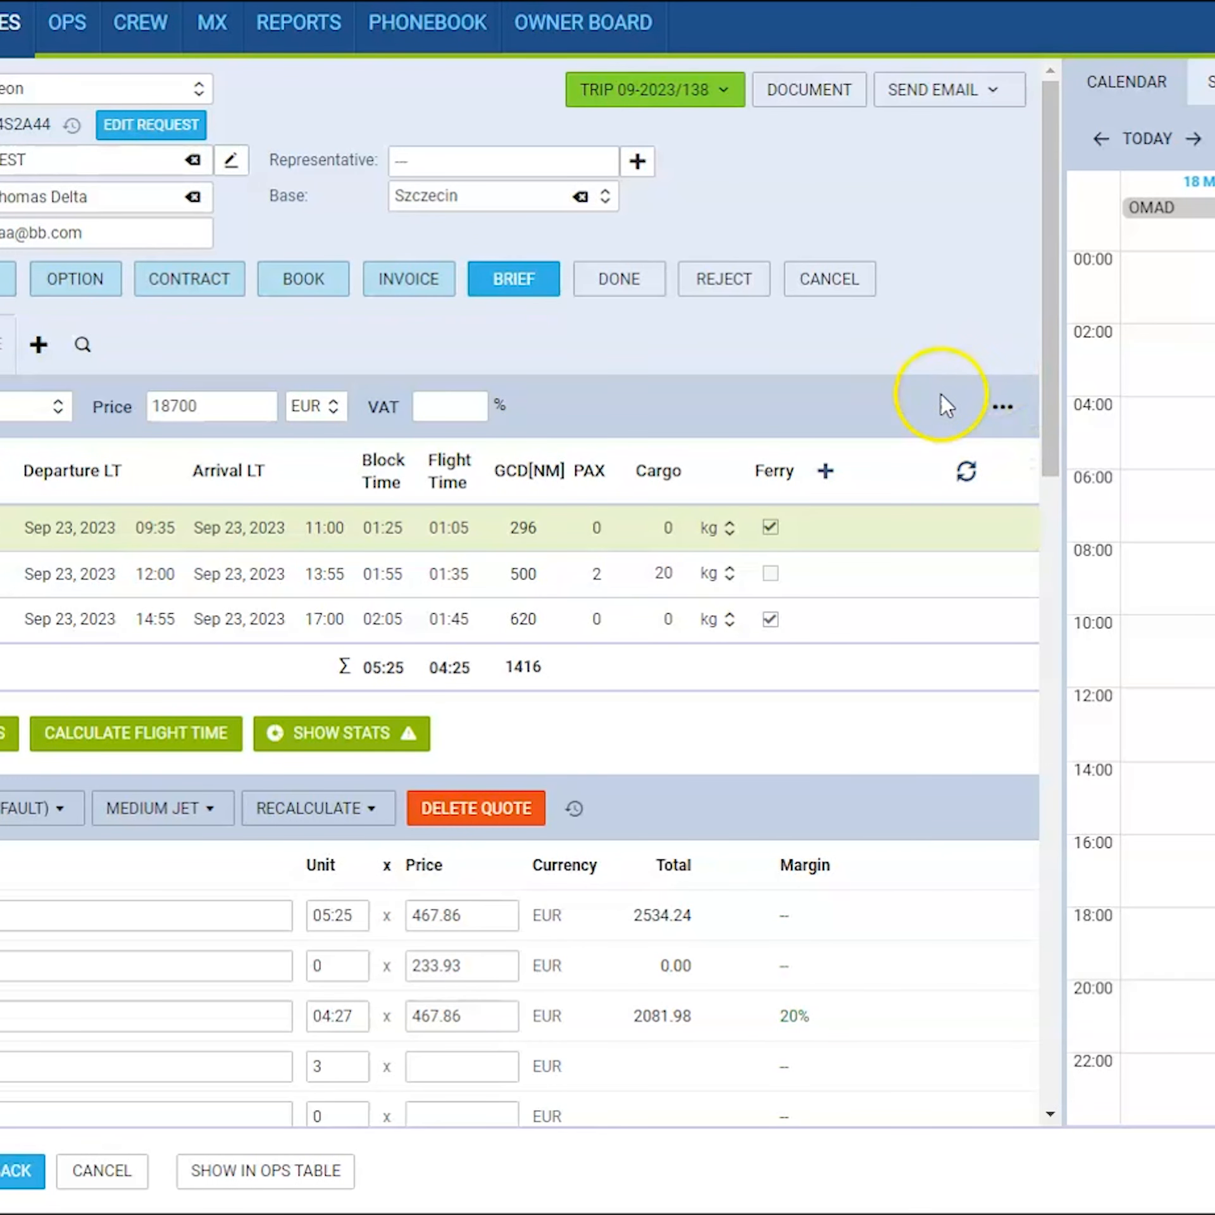
- Review the change history of the quote legs for trip 09-2023/138 and close it
{"action": "left_click", "coordinate": [1002, 406]}
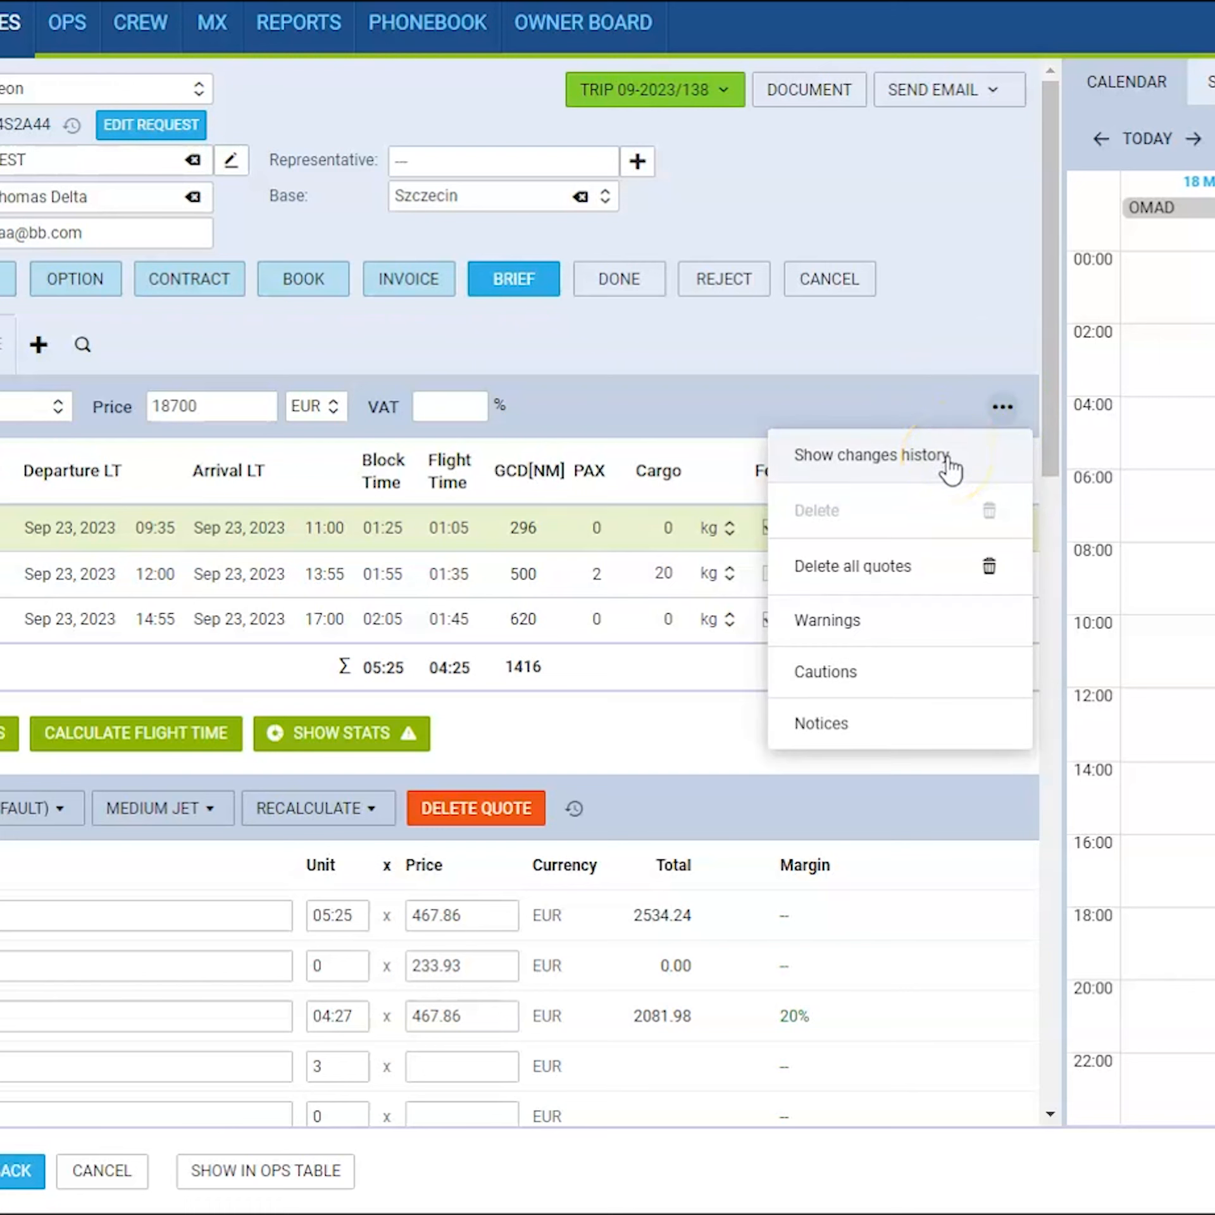
{"action": "left_click", "coordinate": [870, 455]}
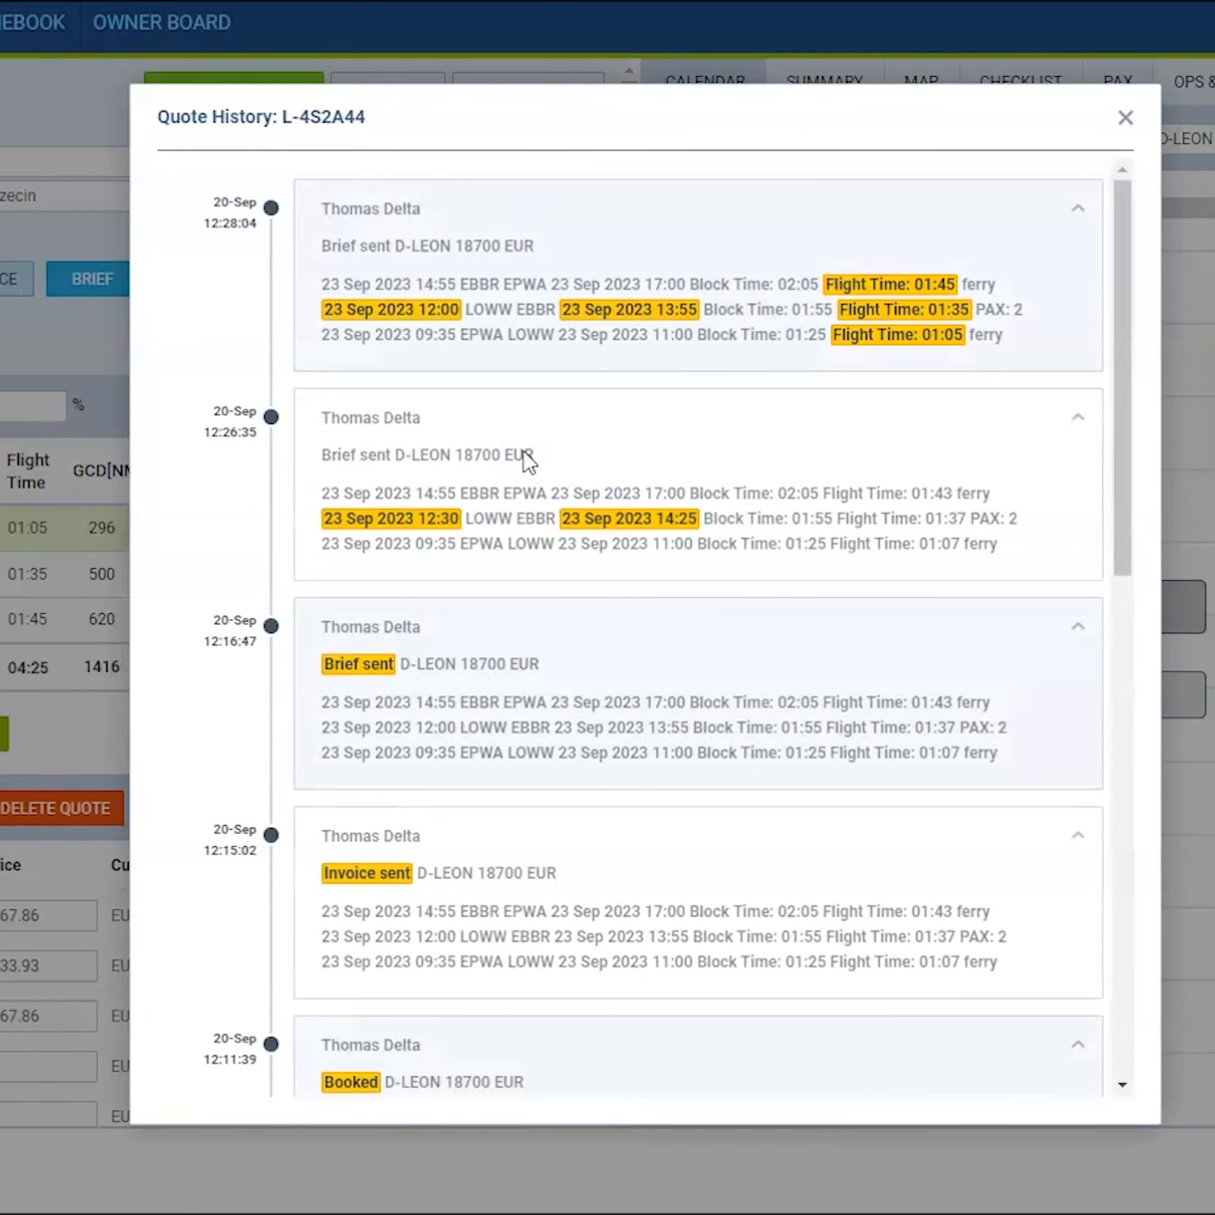
{"action": "scroll", "scroll_direction": "down", "scroll_amount": 3}
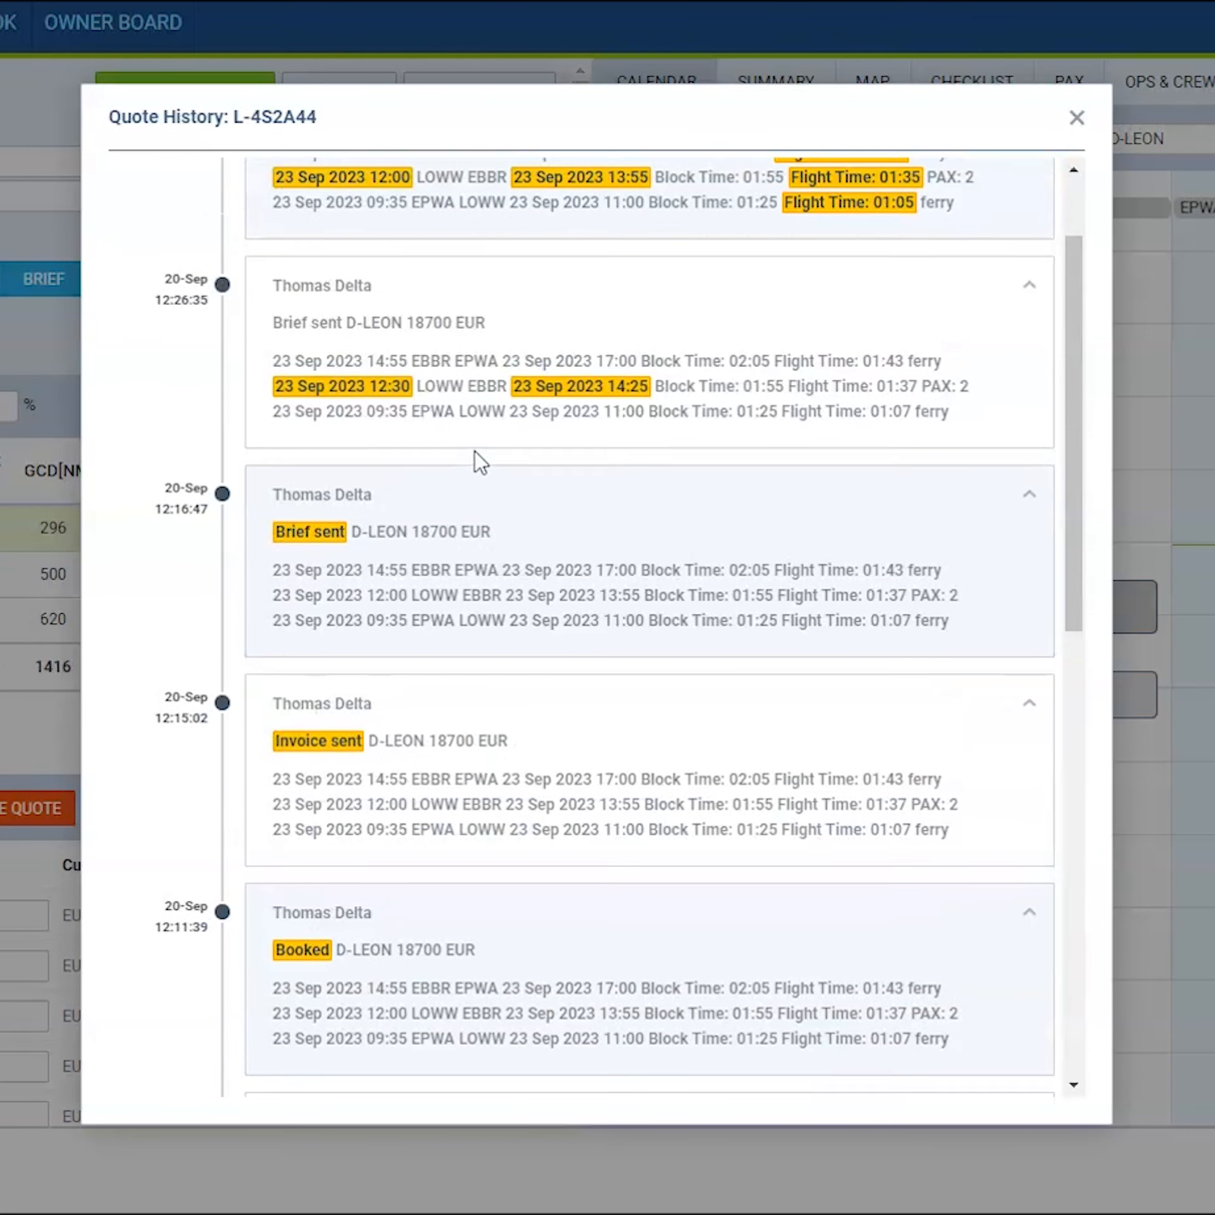
{"action": "left_click", "coordinate": [1075, 116]}
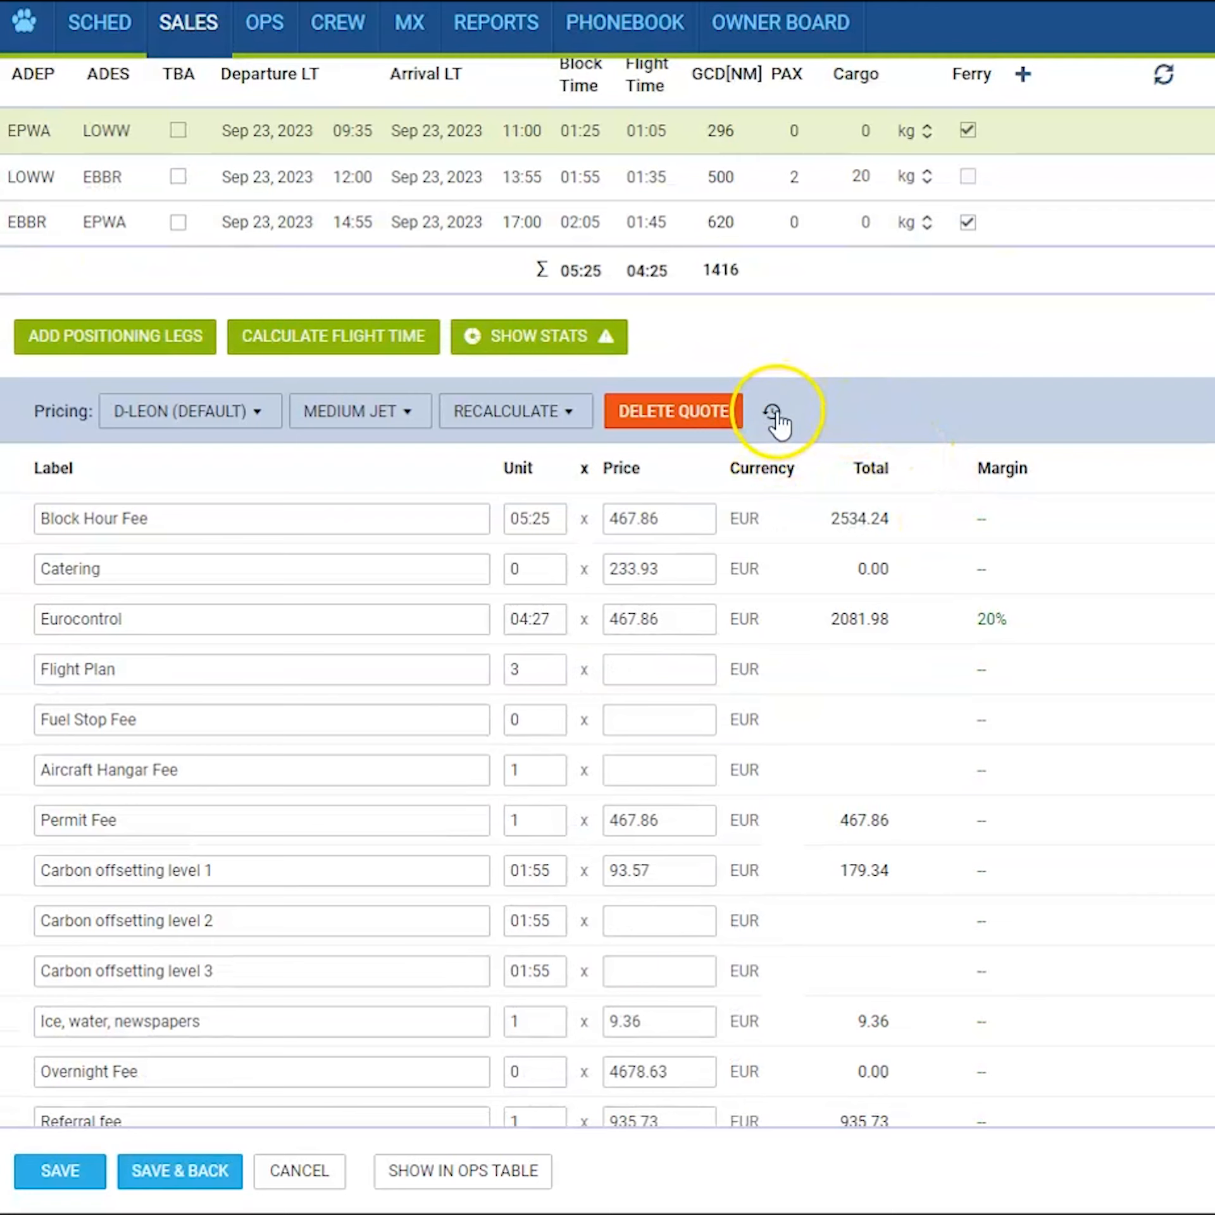
- Review the quote pricing change history and close it
{"action": "left_click", "coordinate": [771, 410]}
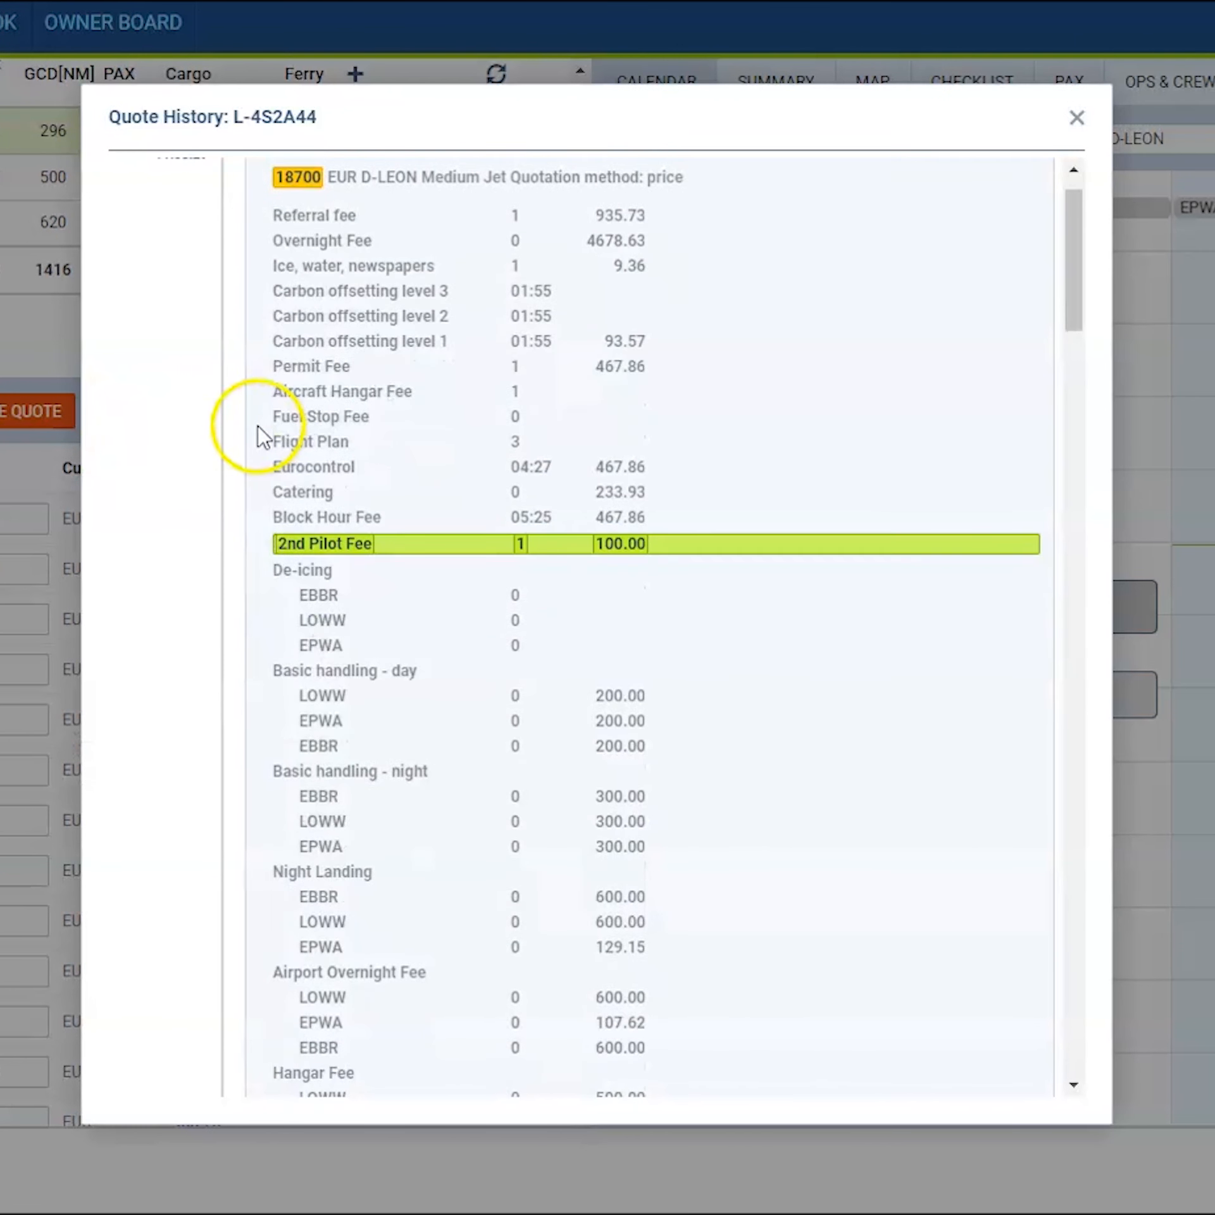
{"action": "scroll", "scroll_direction": "down", "scroll_amount": 3}
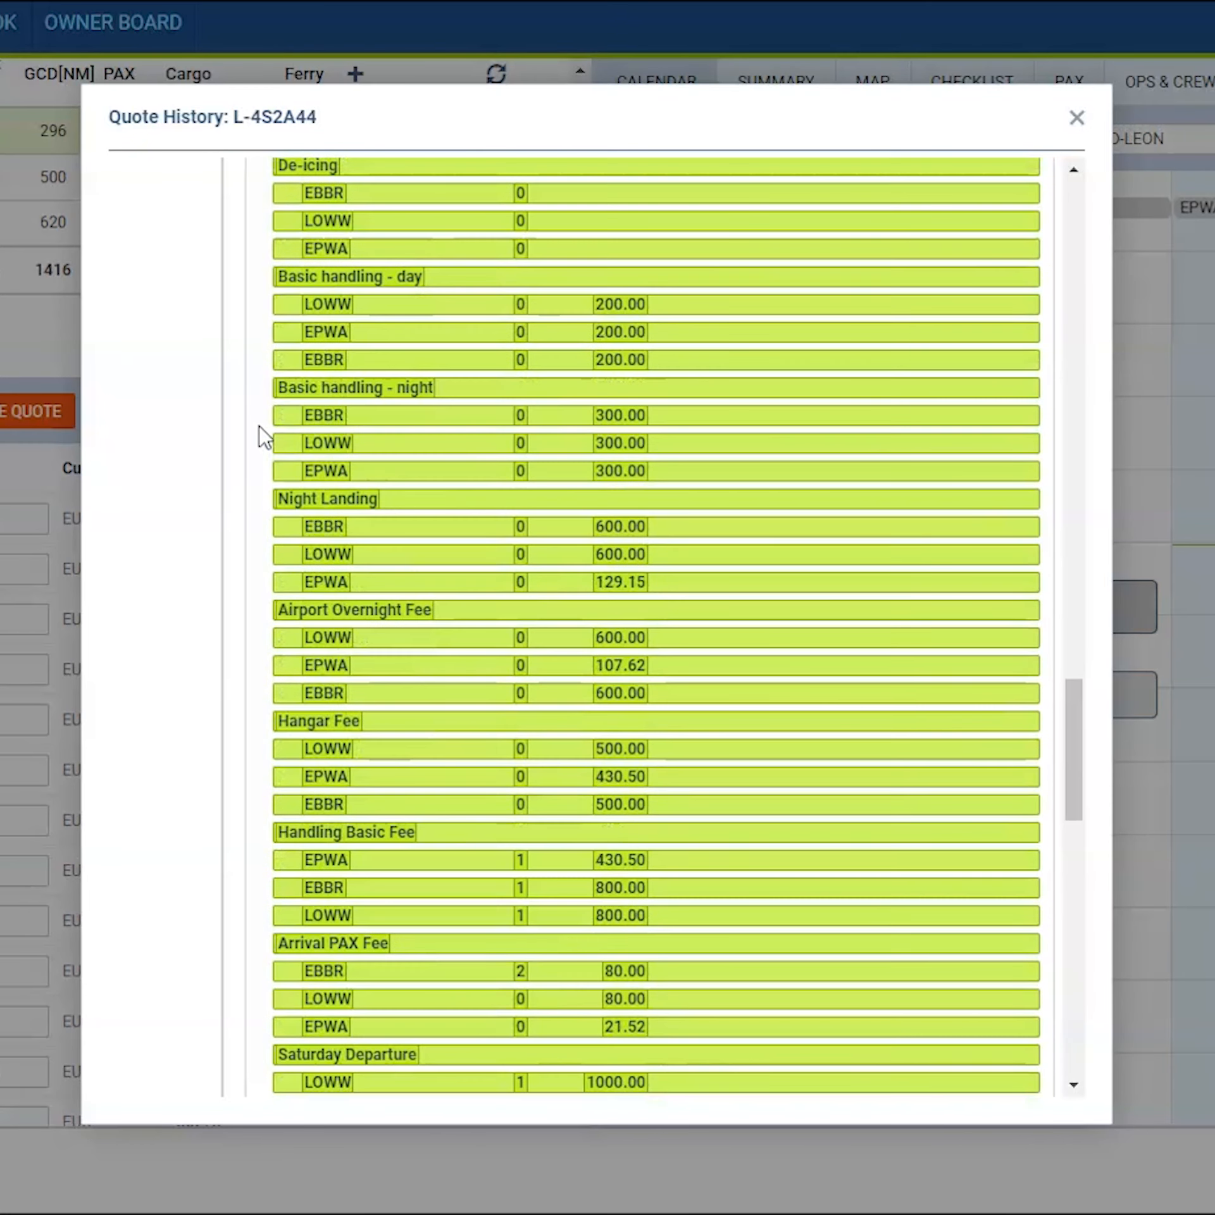
{"action": "scroll", "scroll_direction": "down", "scroll_amount": 3}
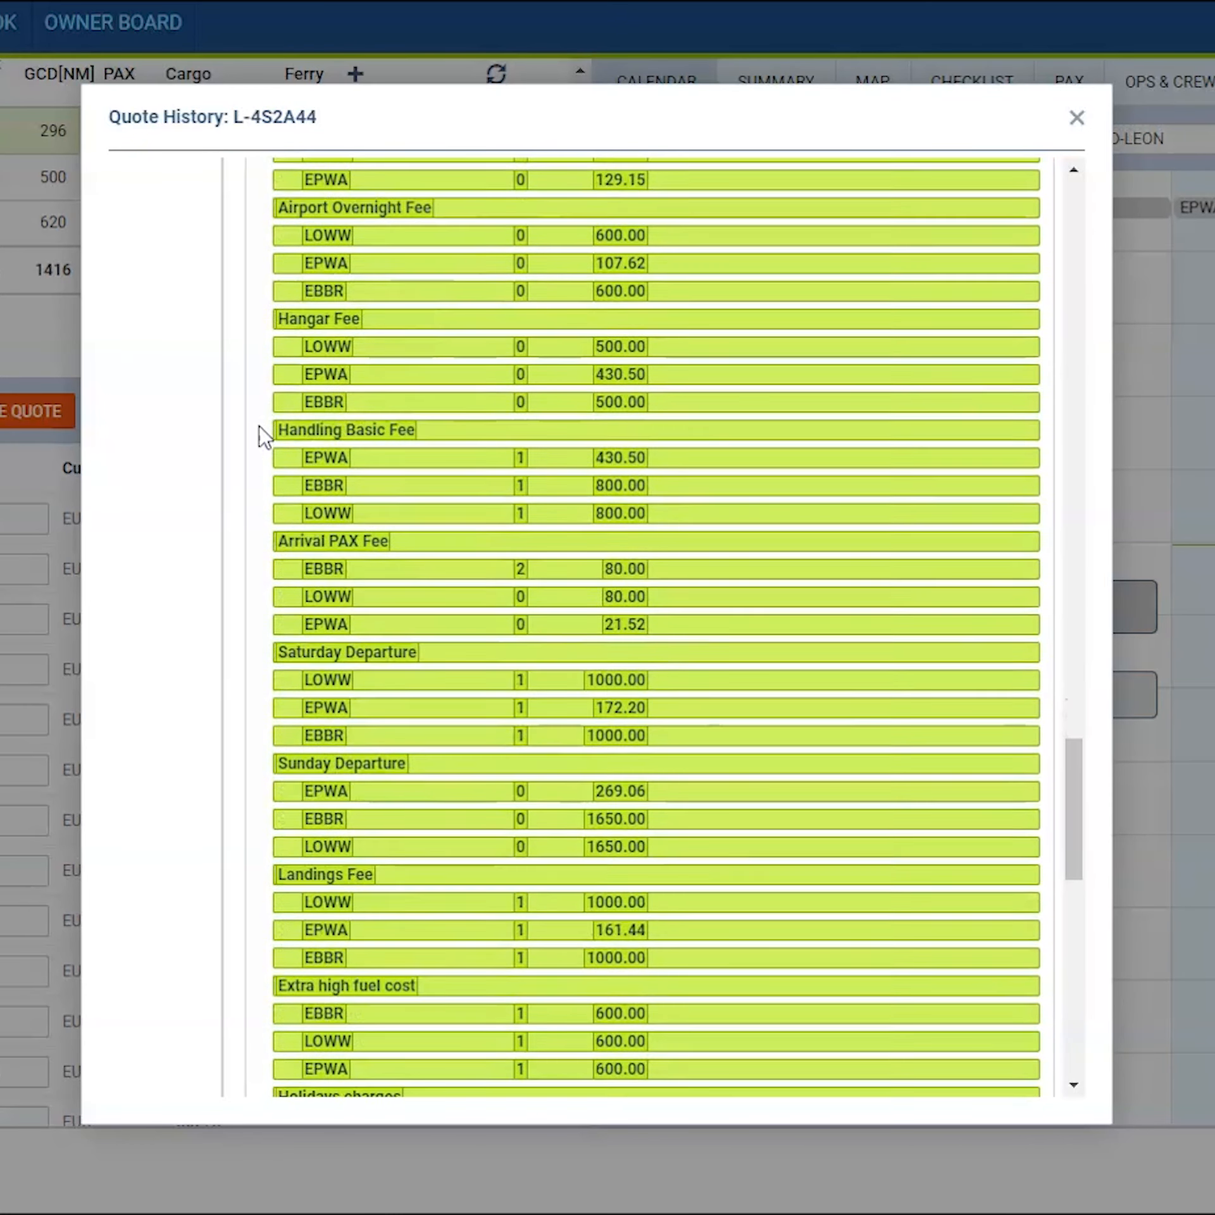
{"action": "scroll", "scroll_direction": "down", "scroll_amount": 3}
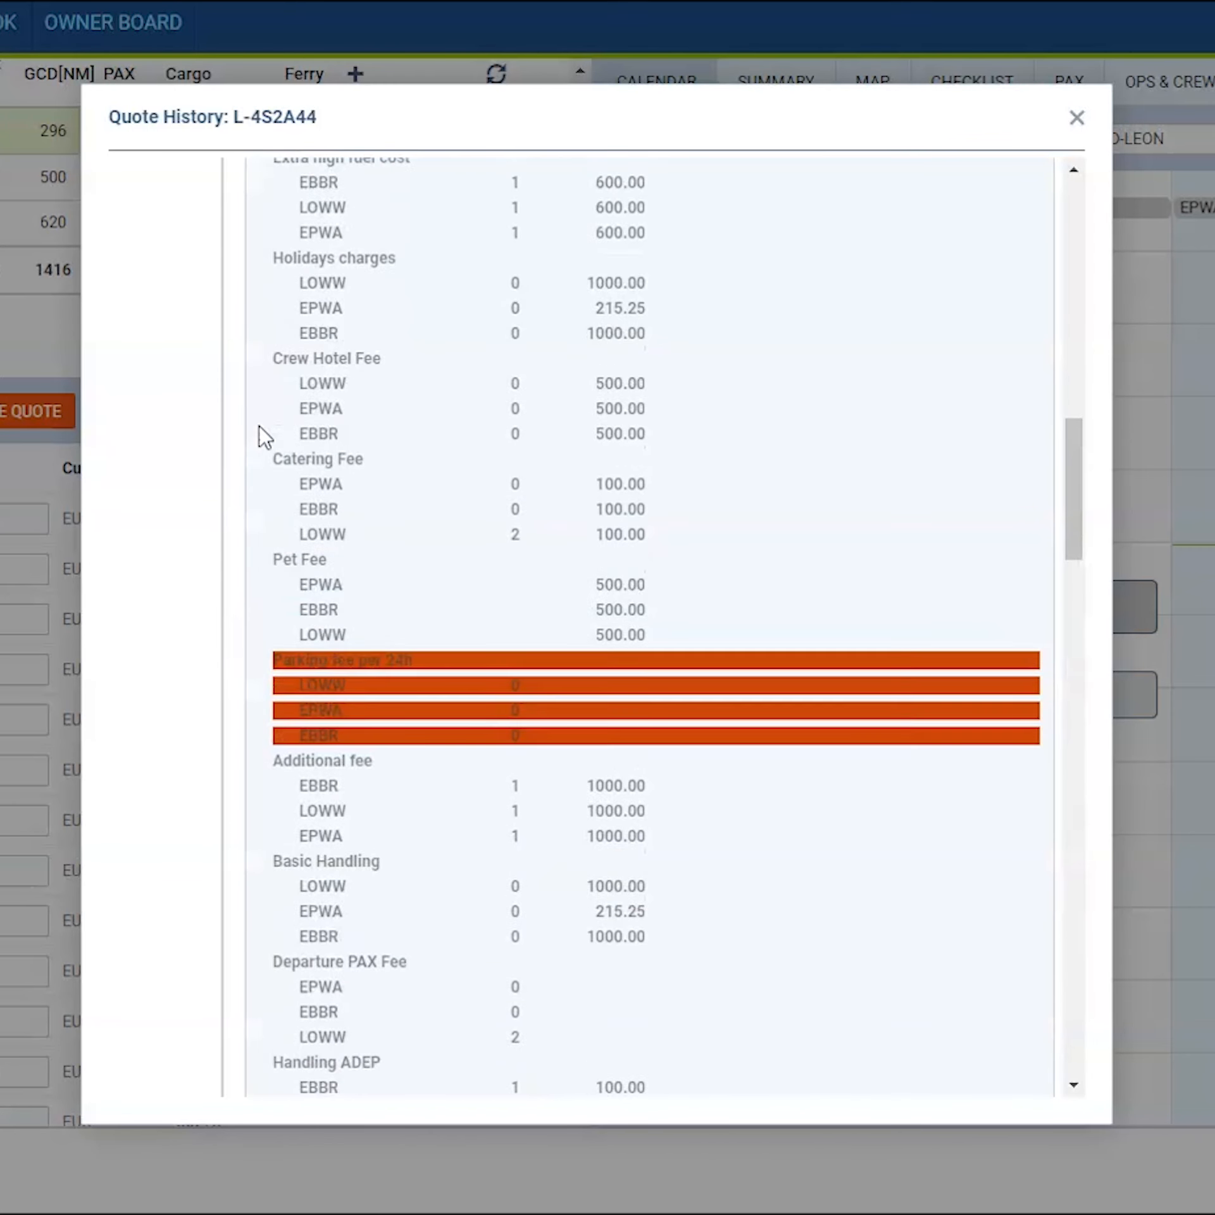
{"action": "left_click", "coordinate": [1075, 116]}
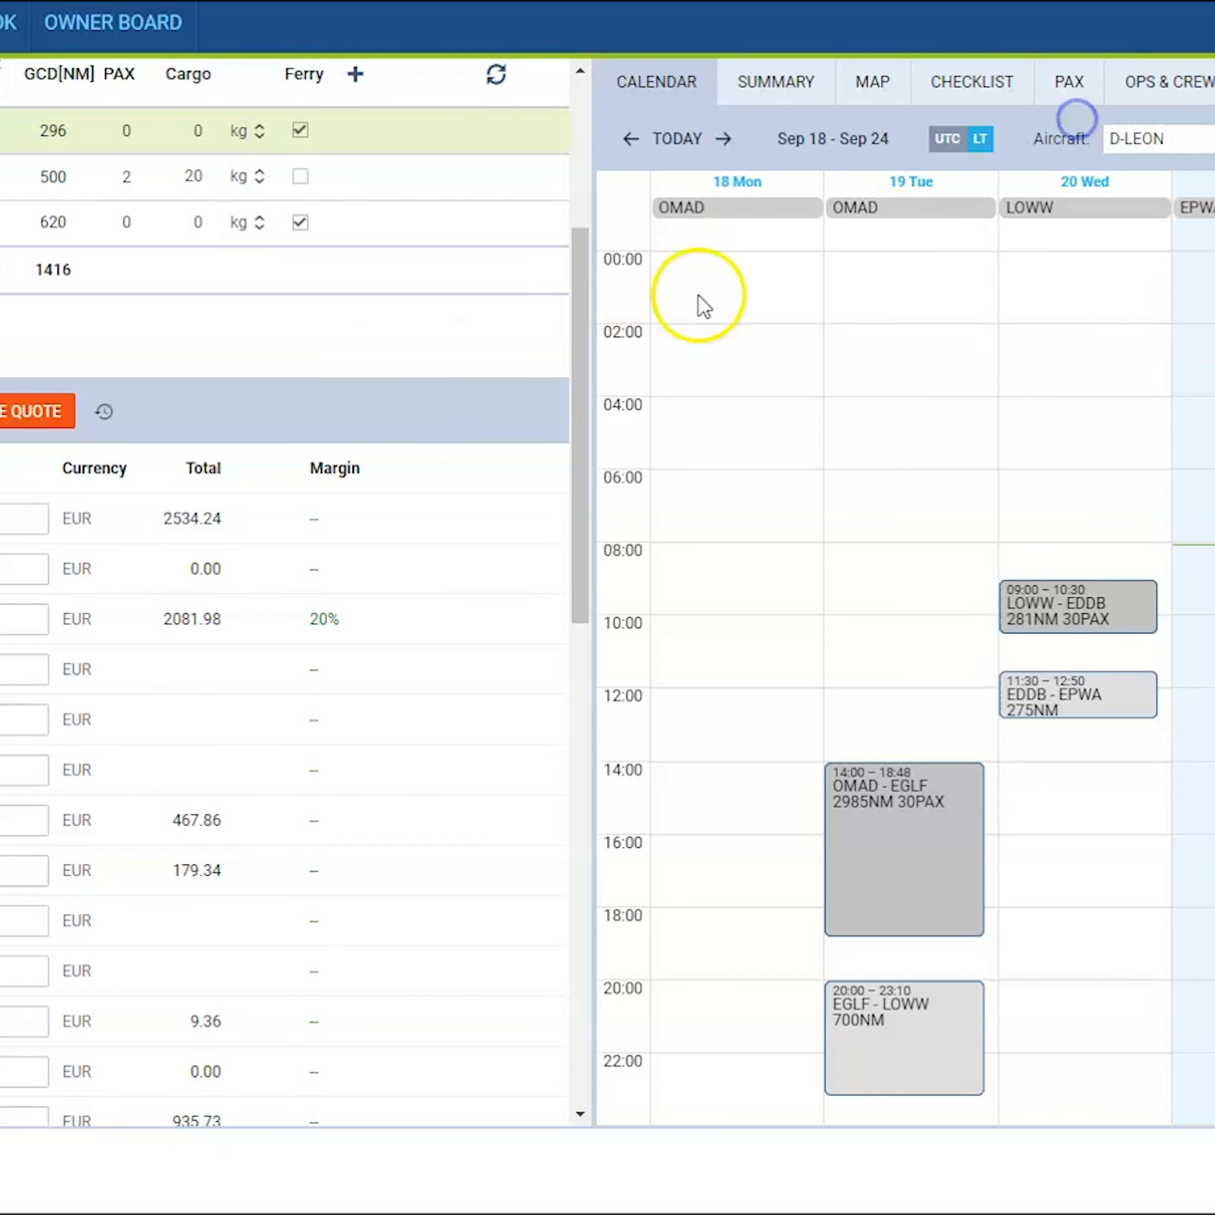
- Switch to the OPS flights table and review trip 09-2023/10's Trip History, then close it
{"action": "left_click", "coordinate": [264, 21]}
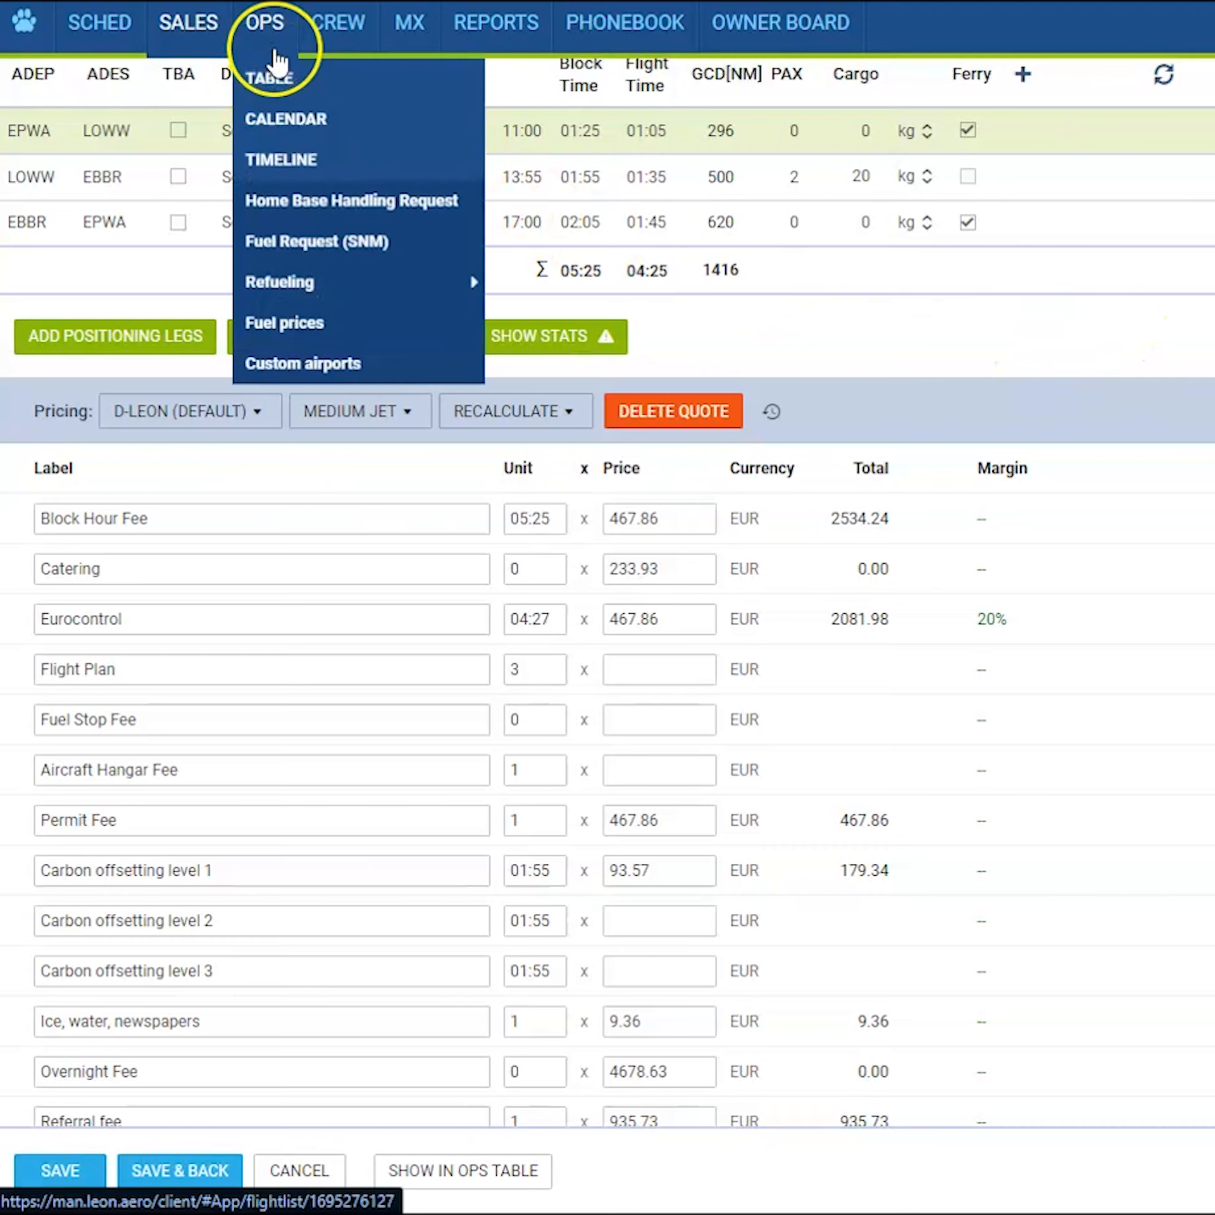
{"action": "left_click", "coordinate": [271, 77]}
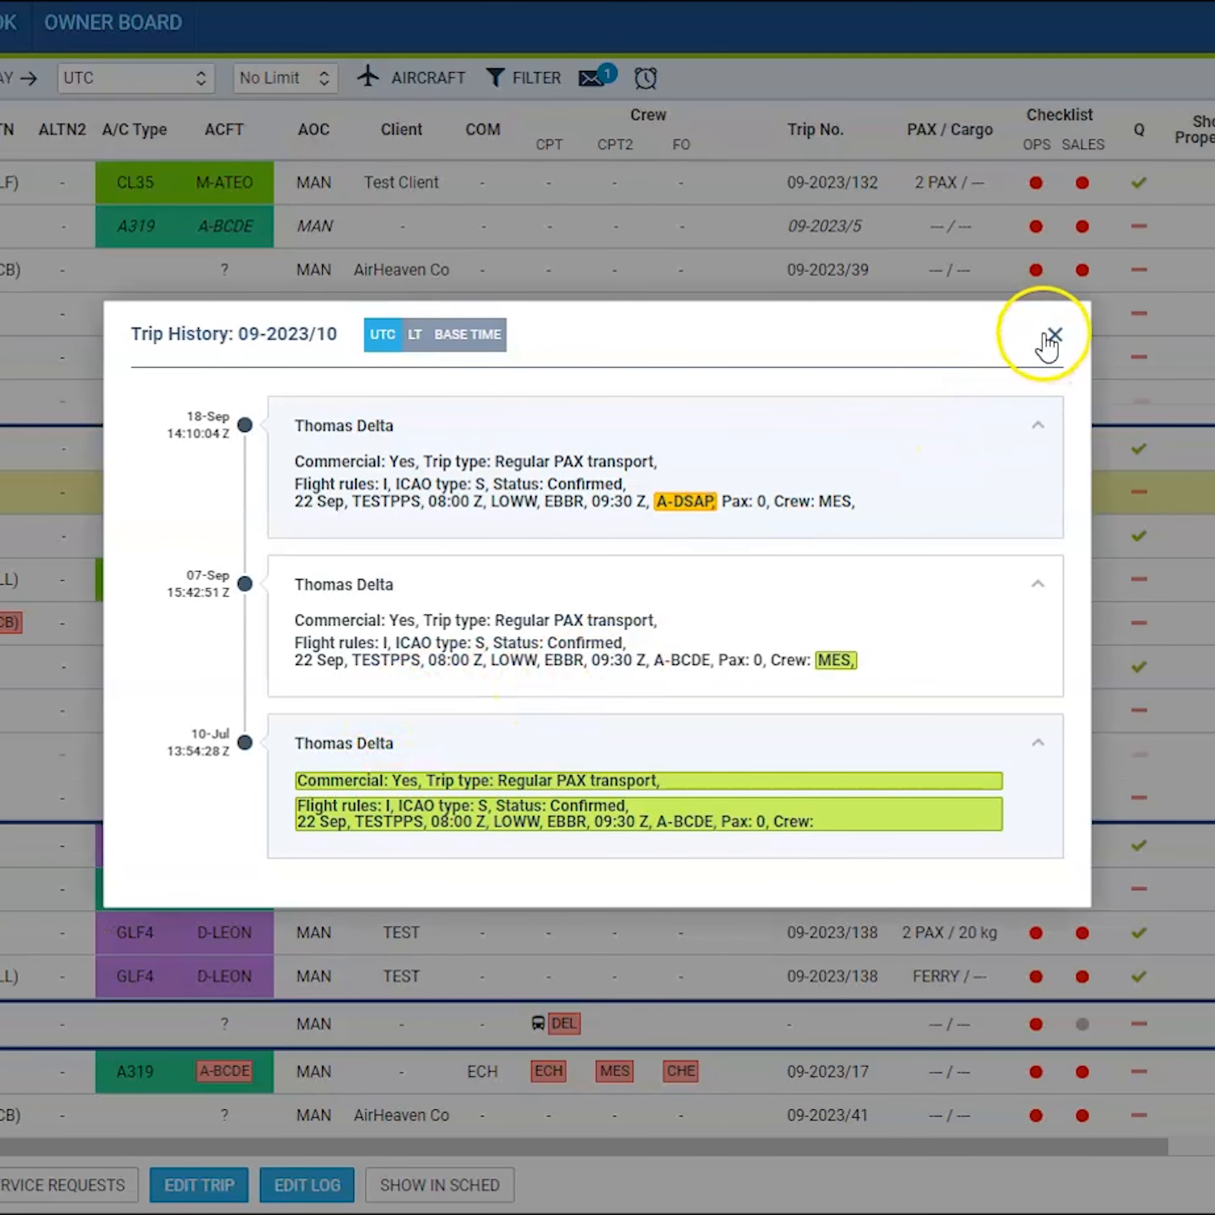
{"action": "left_click", "coordinate": [1051, 334]}
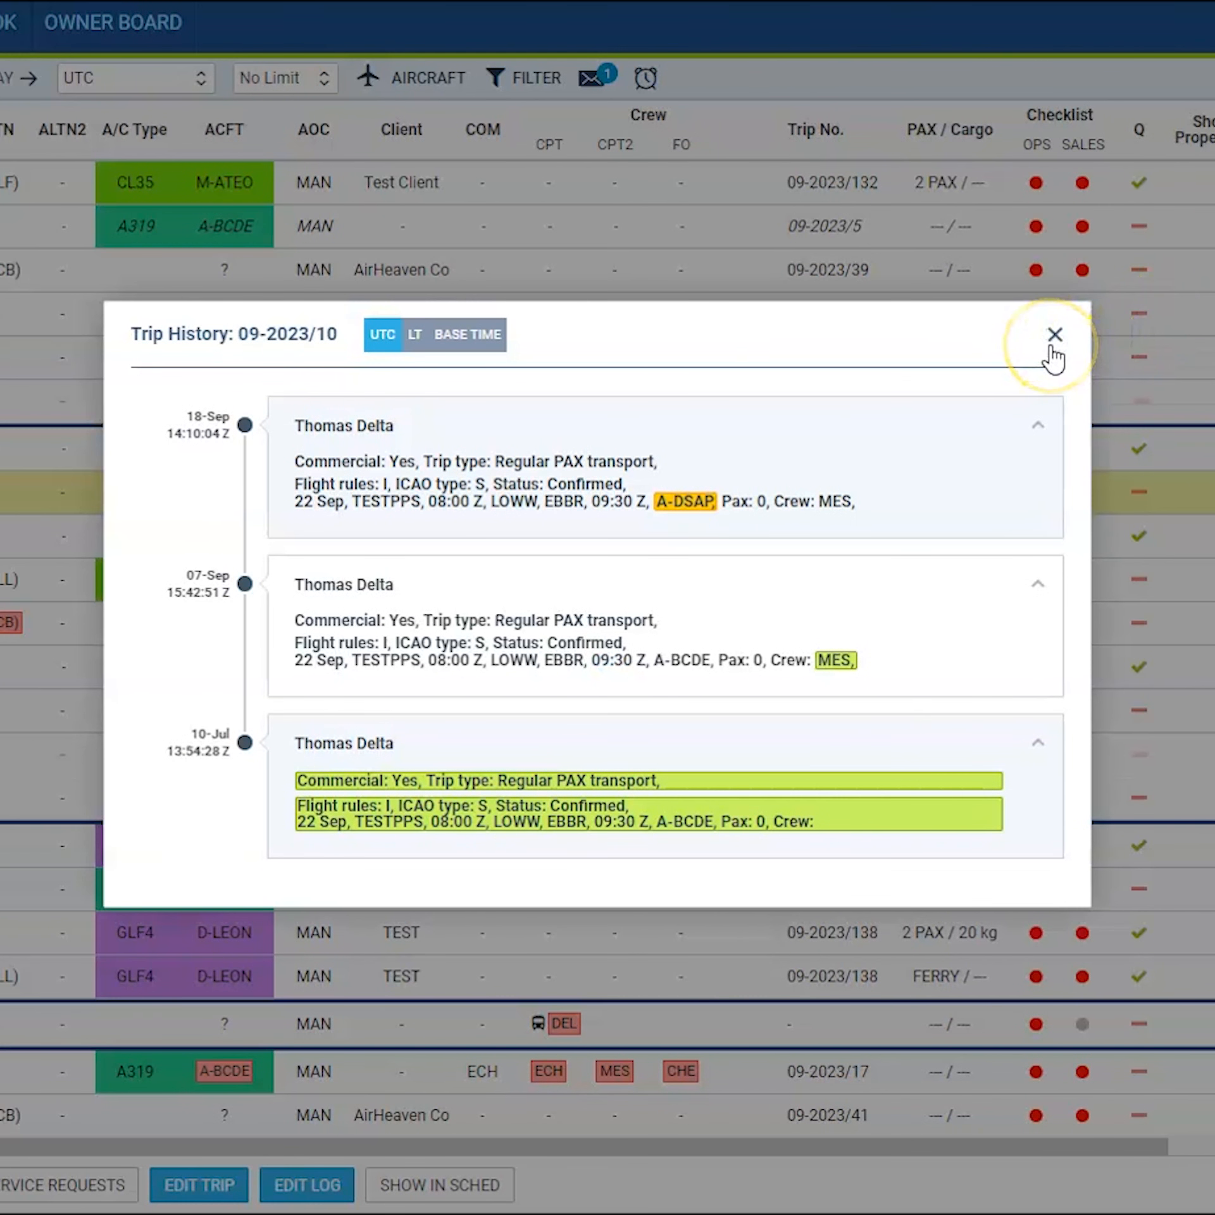
{"action": "left_click", "coordinate": [1054, 334]}
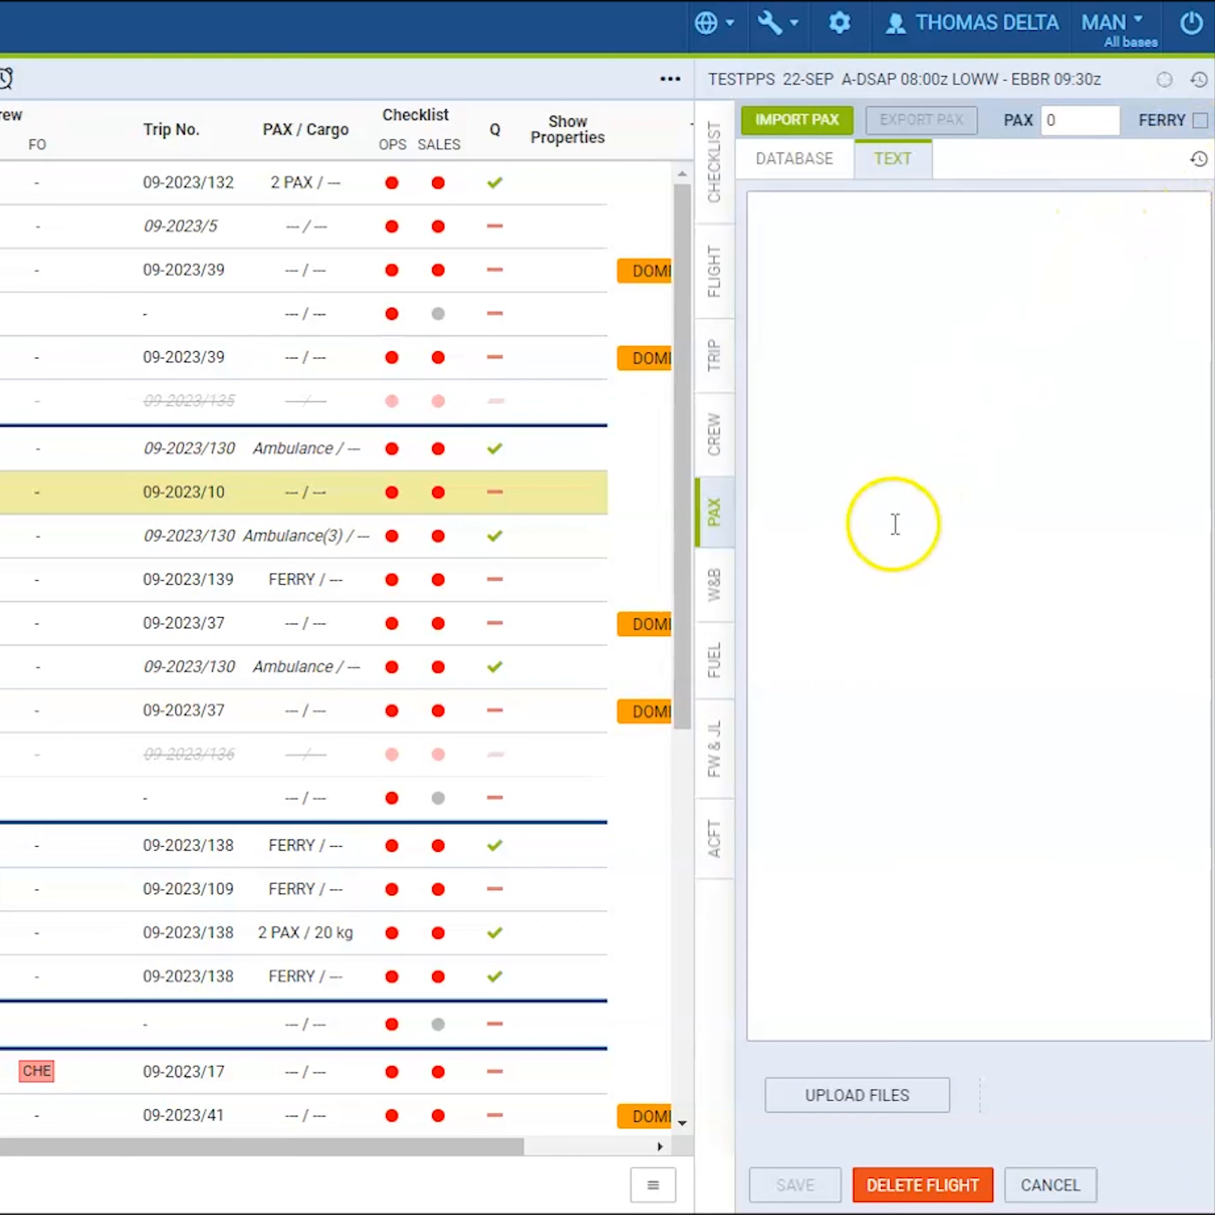
- Review the Flight Watch change history for flight TESTPPS from the FW & JL section and close it
{"action": "left_click", "coordinate": [712, 744]}
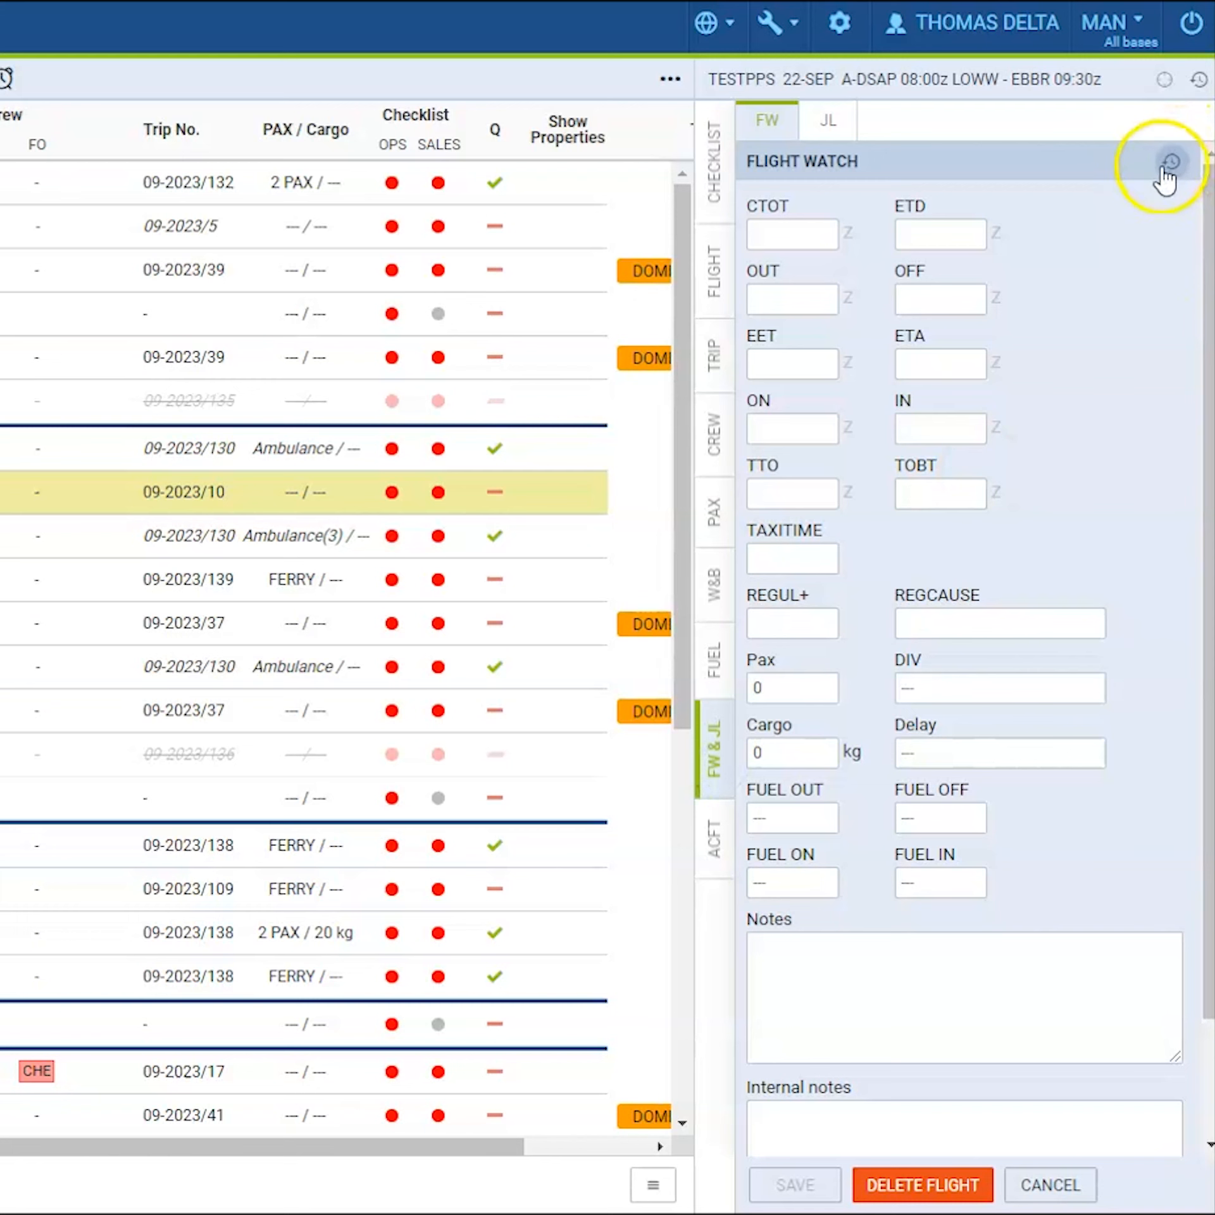
{"action": "left_click", "coordinate": [1170, 161]}
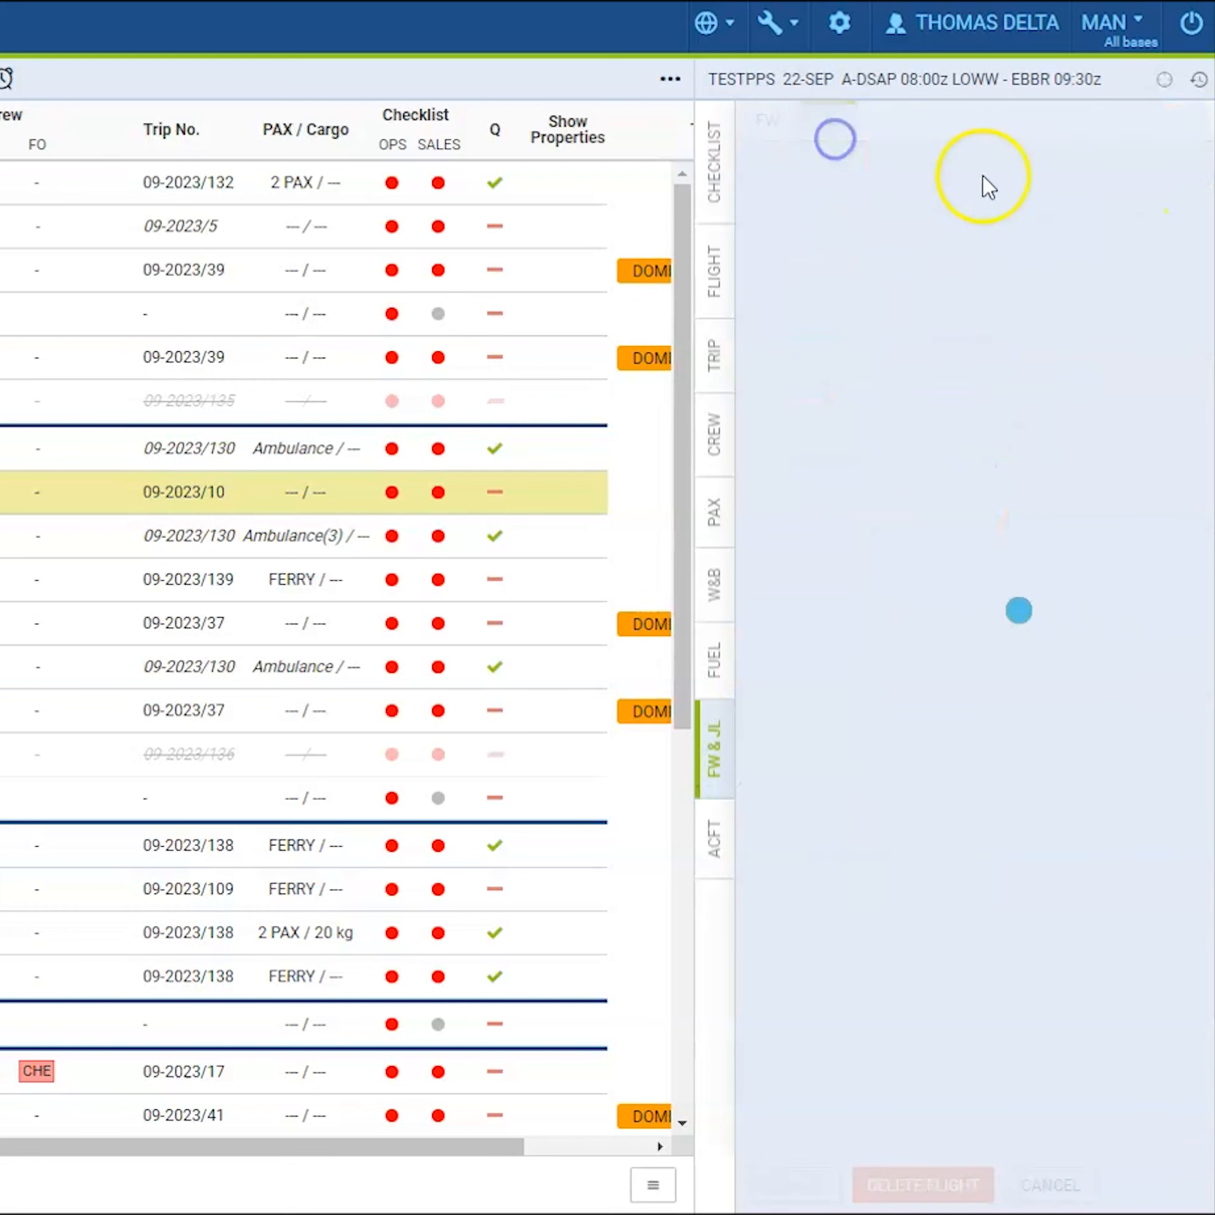
{"action": "left_click", "coordinate": [827, 121]}
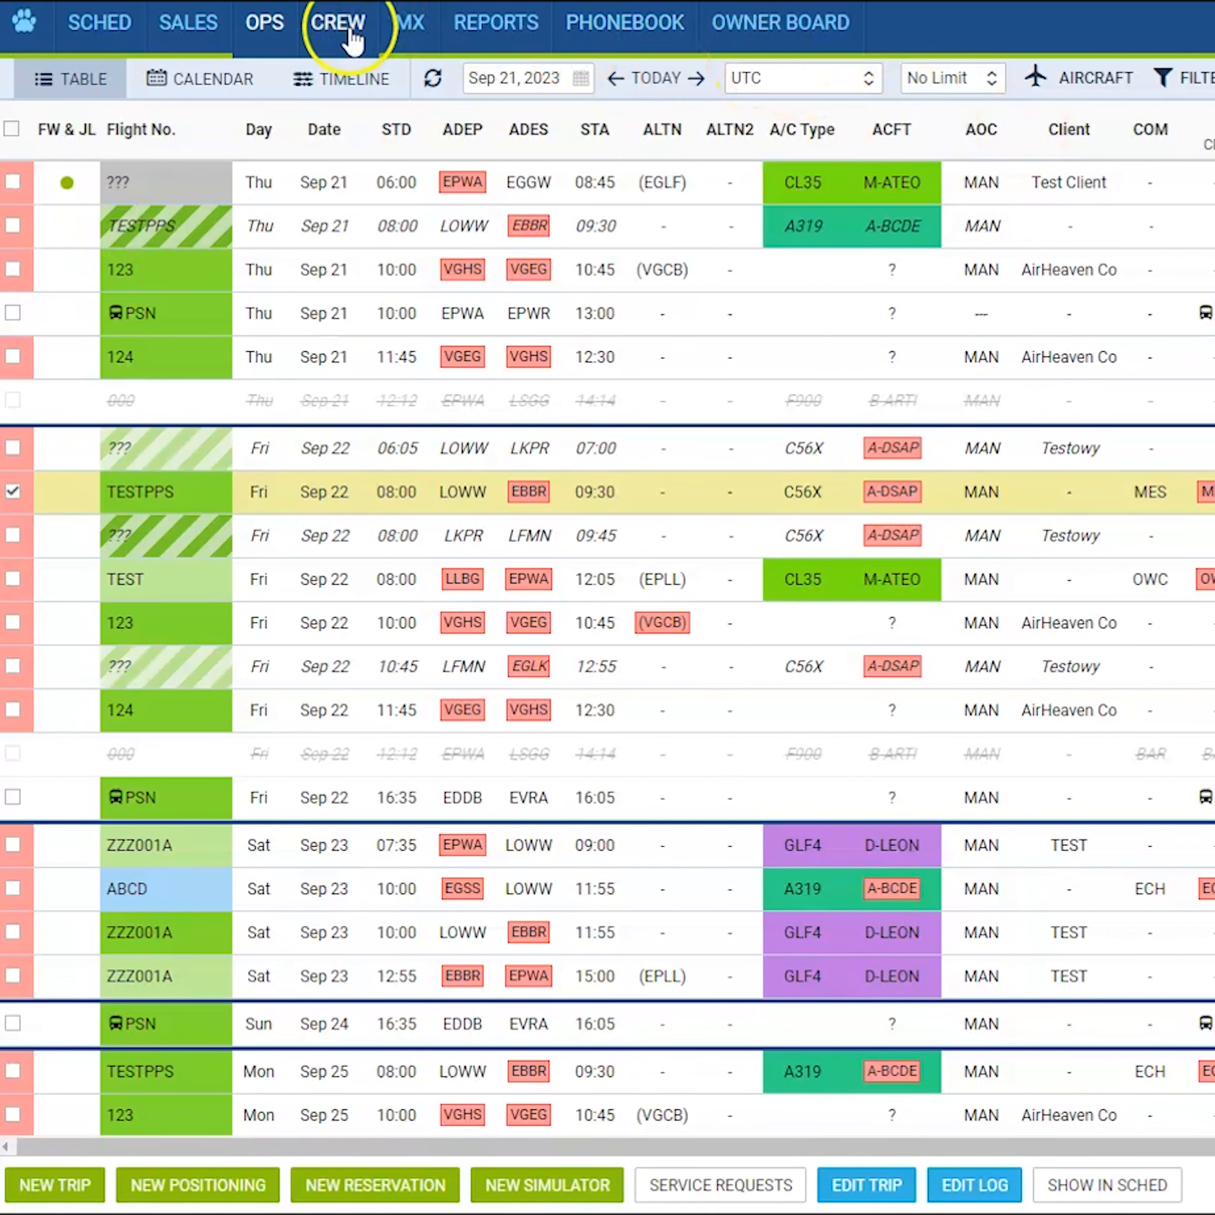
{"action": "left_click", "coordinate": [338, 23]}
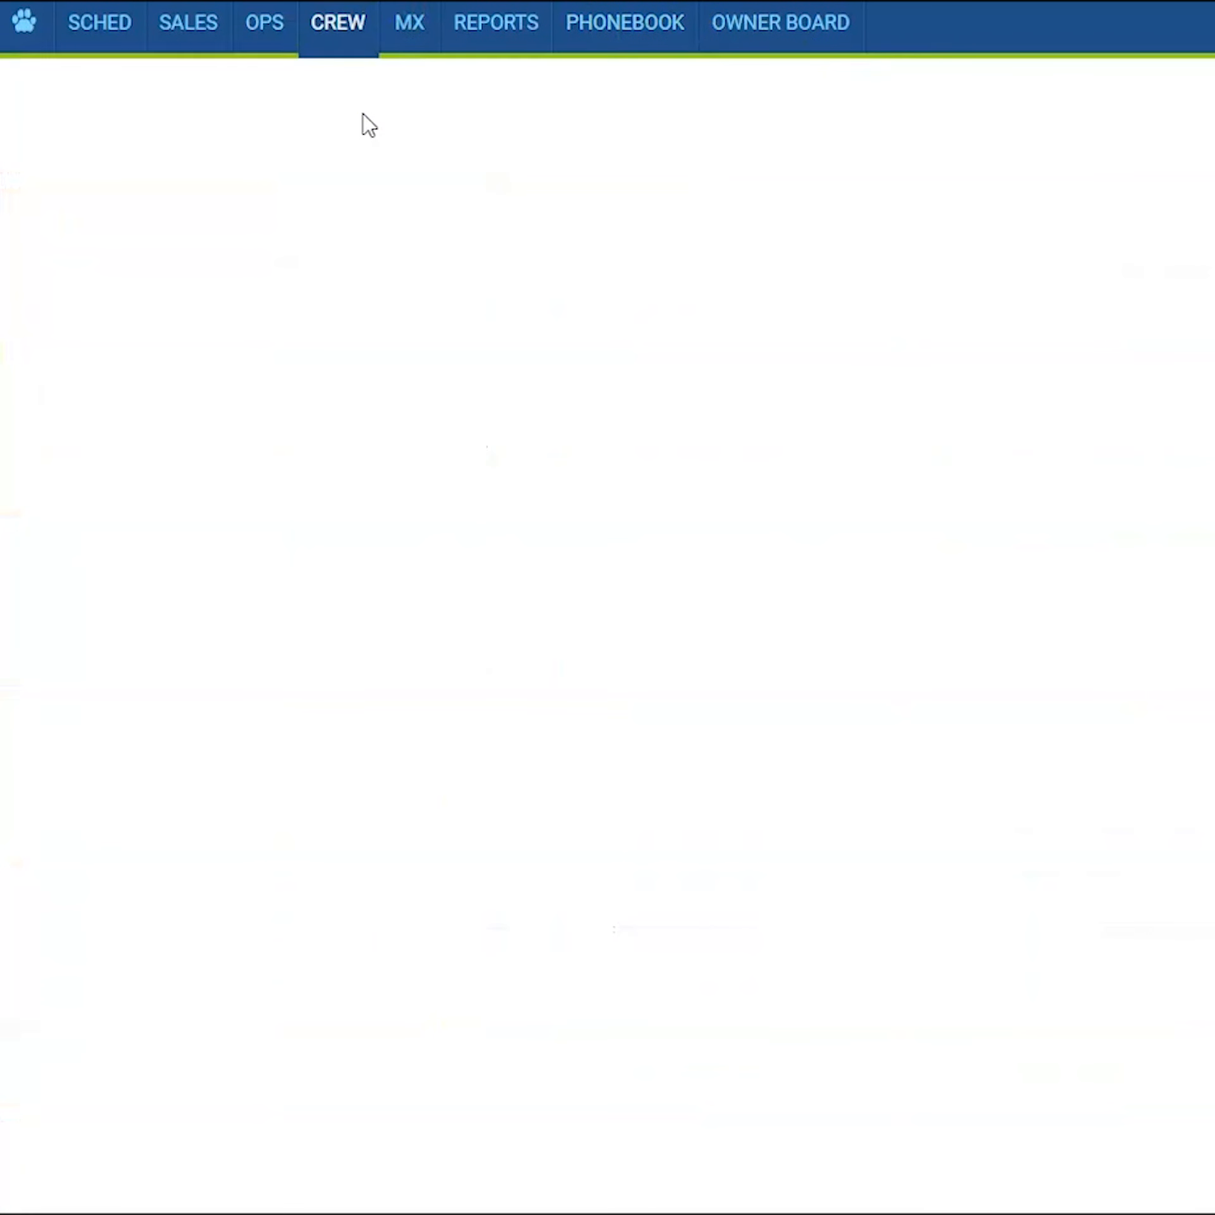
{"action": "left_click", "coordinate": [338, 23]}
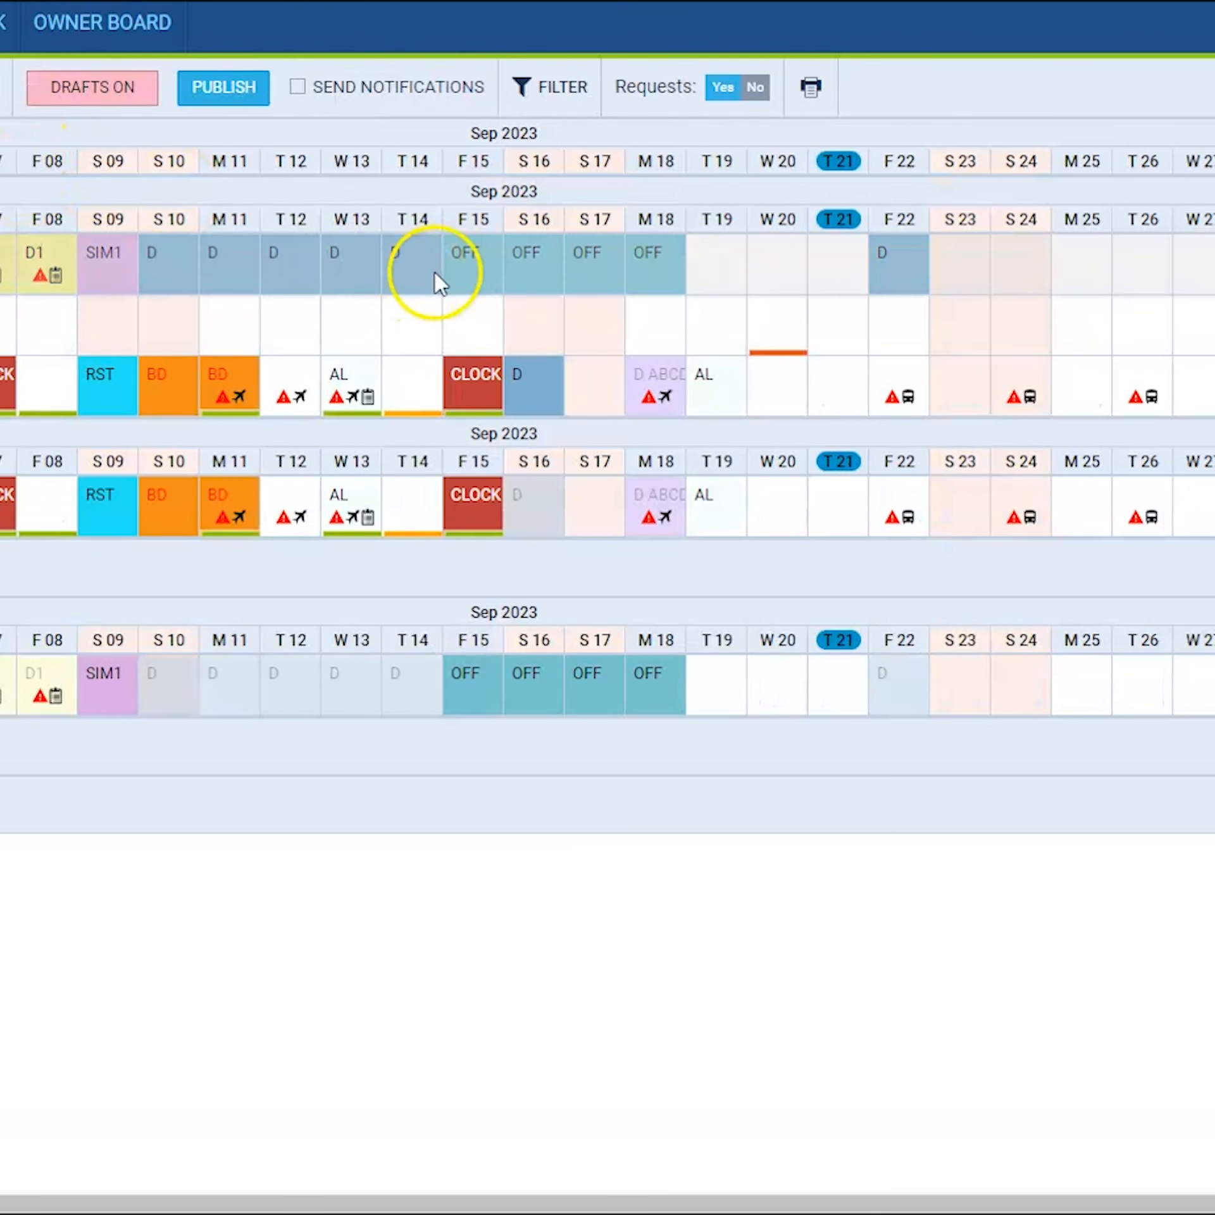
{"action": "right_click", "coordinate": [464, 263]}
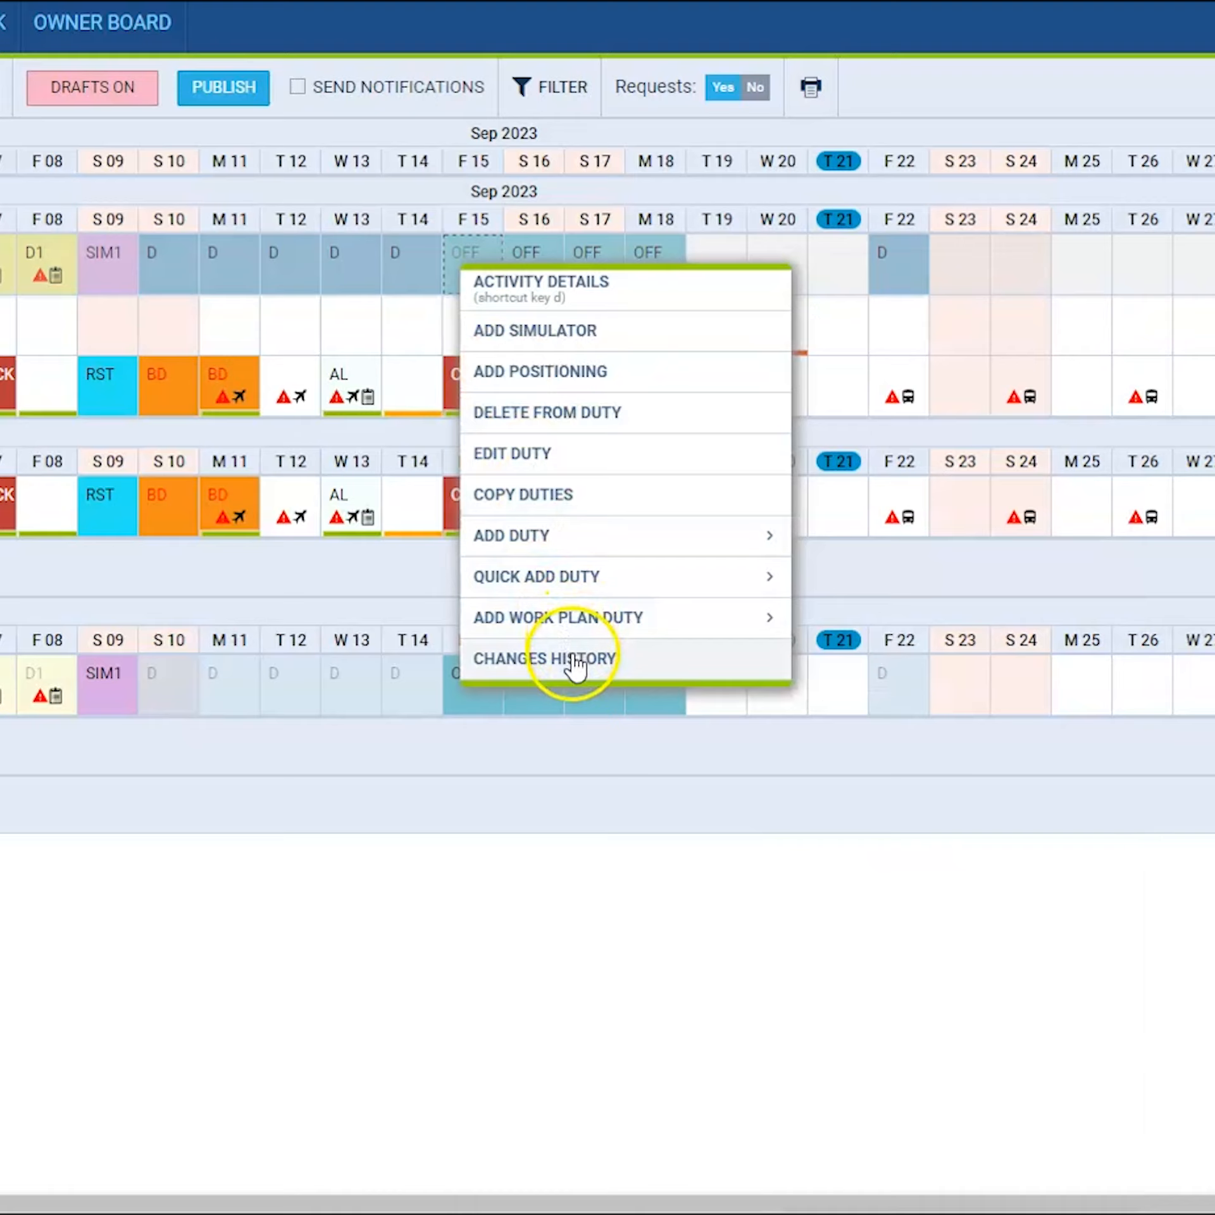
{"action": "left_click", "coordinate": [544, 658]}
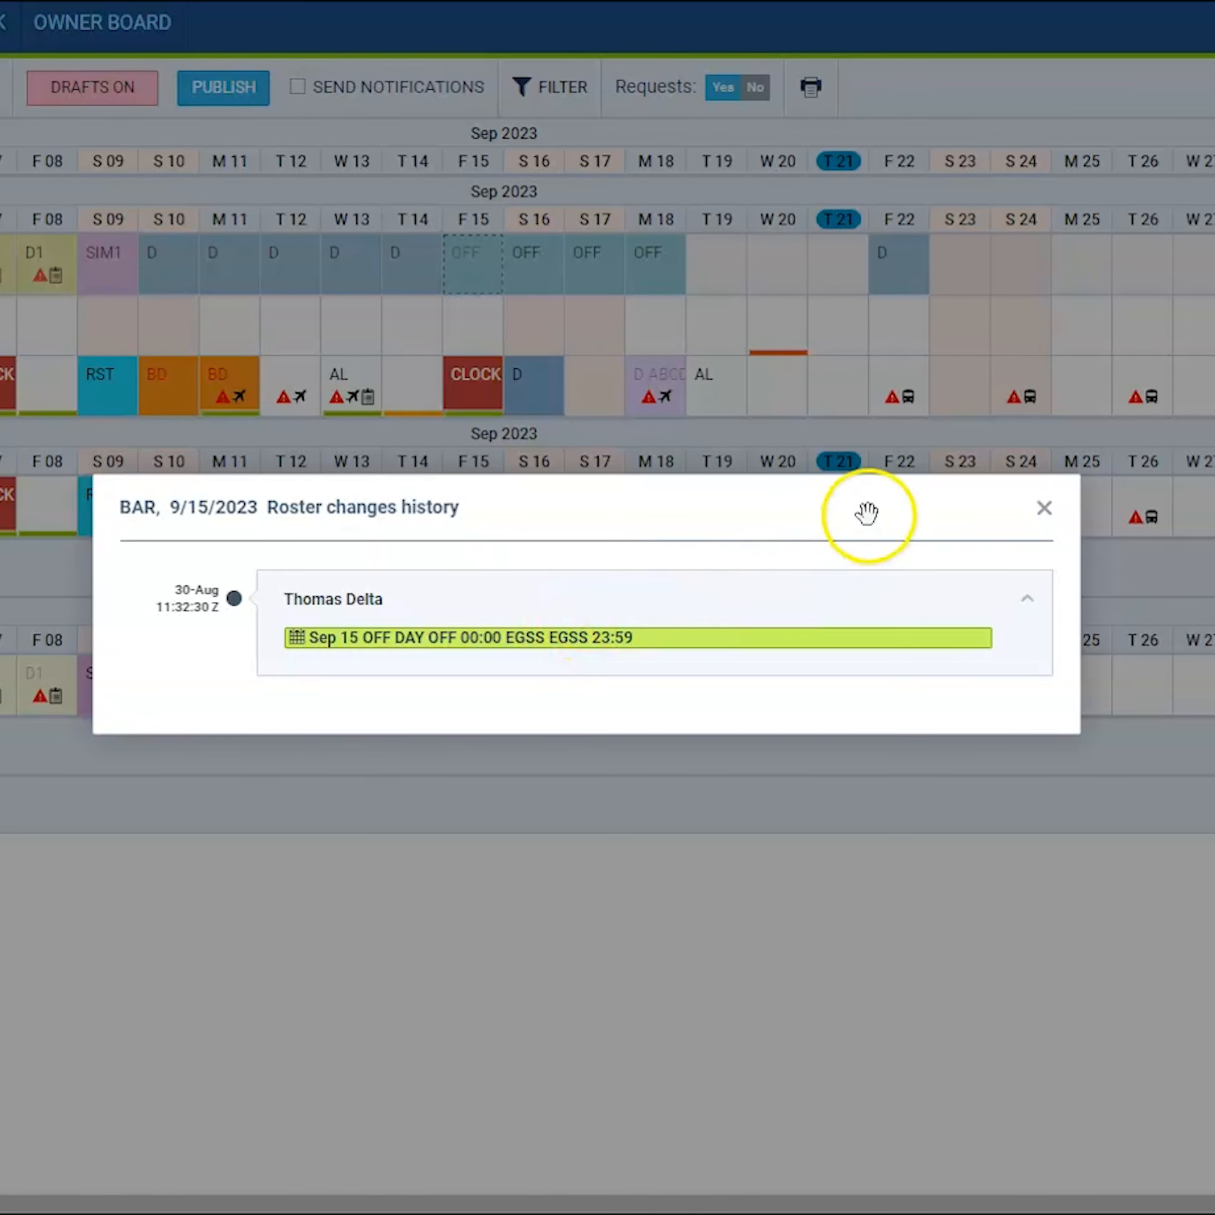
{"action": "left_click", "coordinate": [1044, 507]}
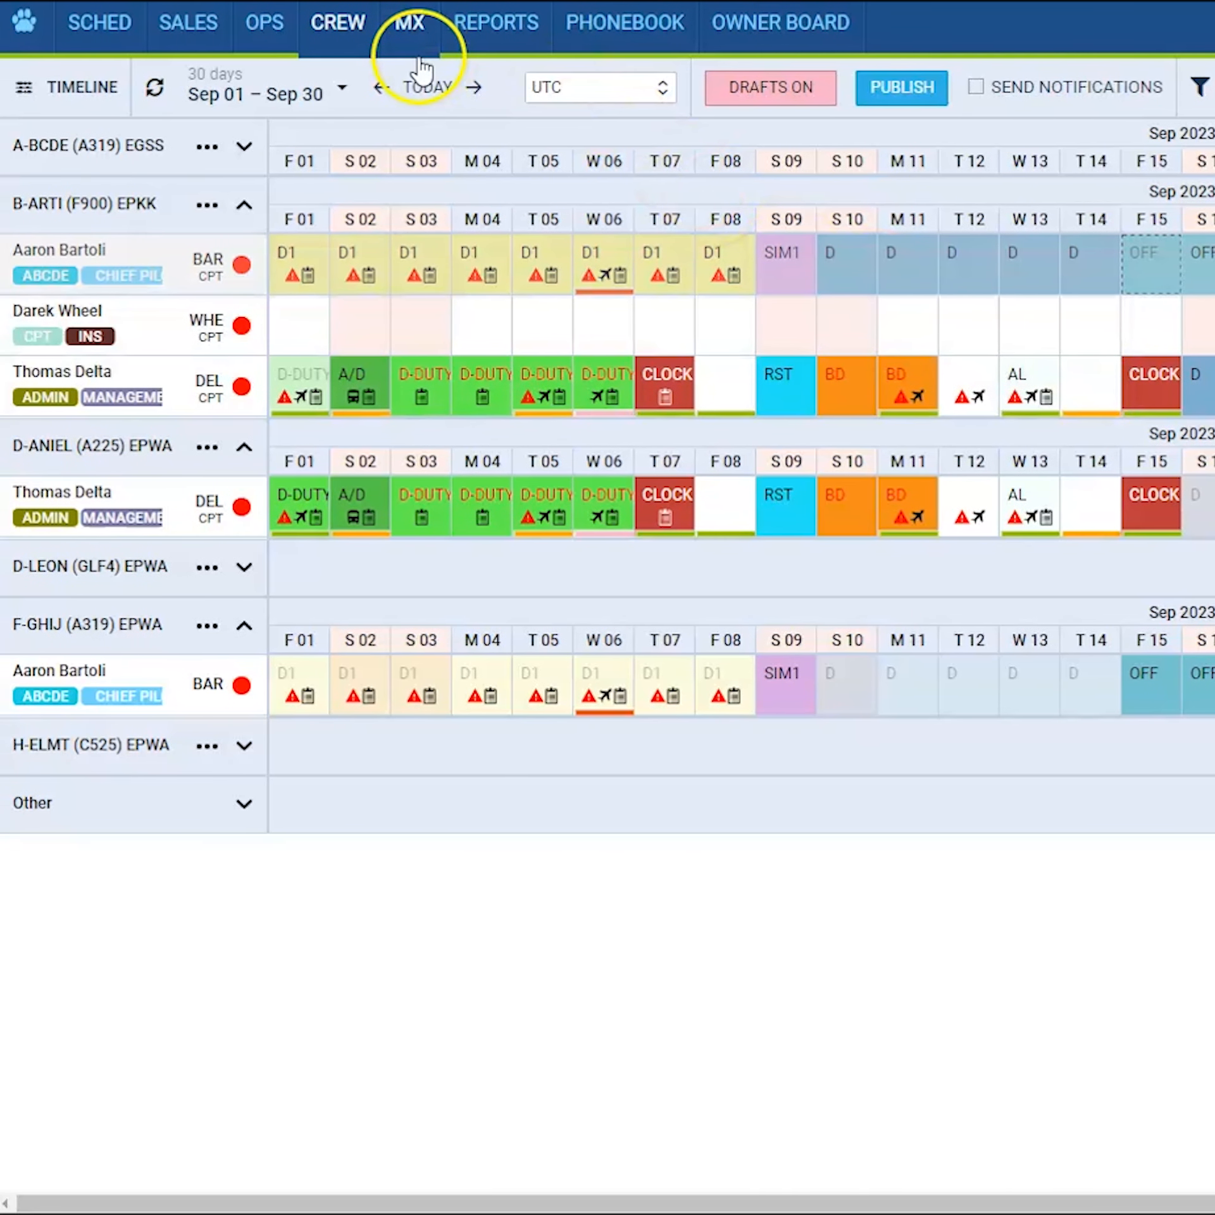
- Review the Scheduled Maintenance history for aircraft A-BCDE and close it
{"action": "left_click", "coordinate": [409, 22]}
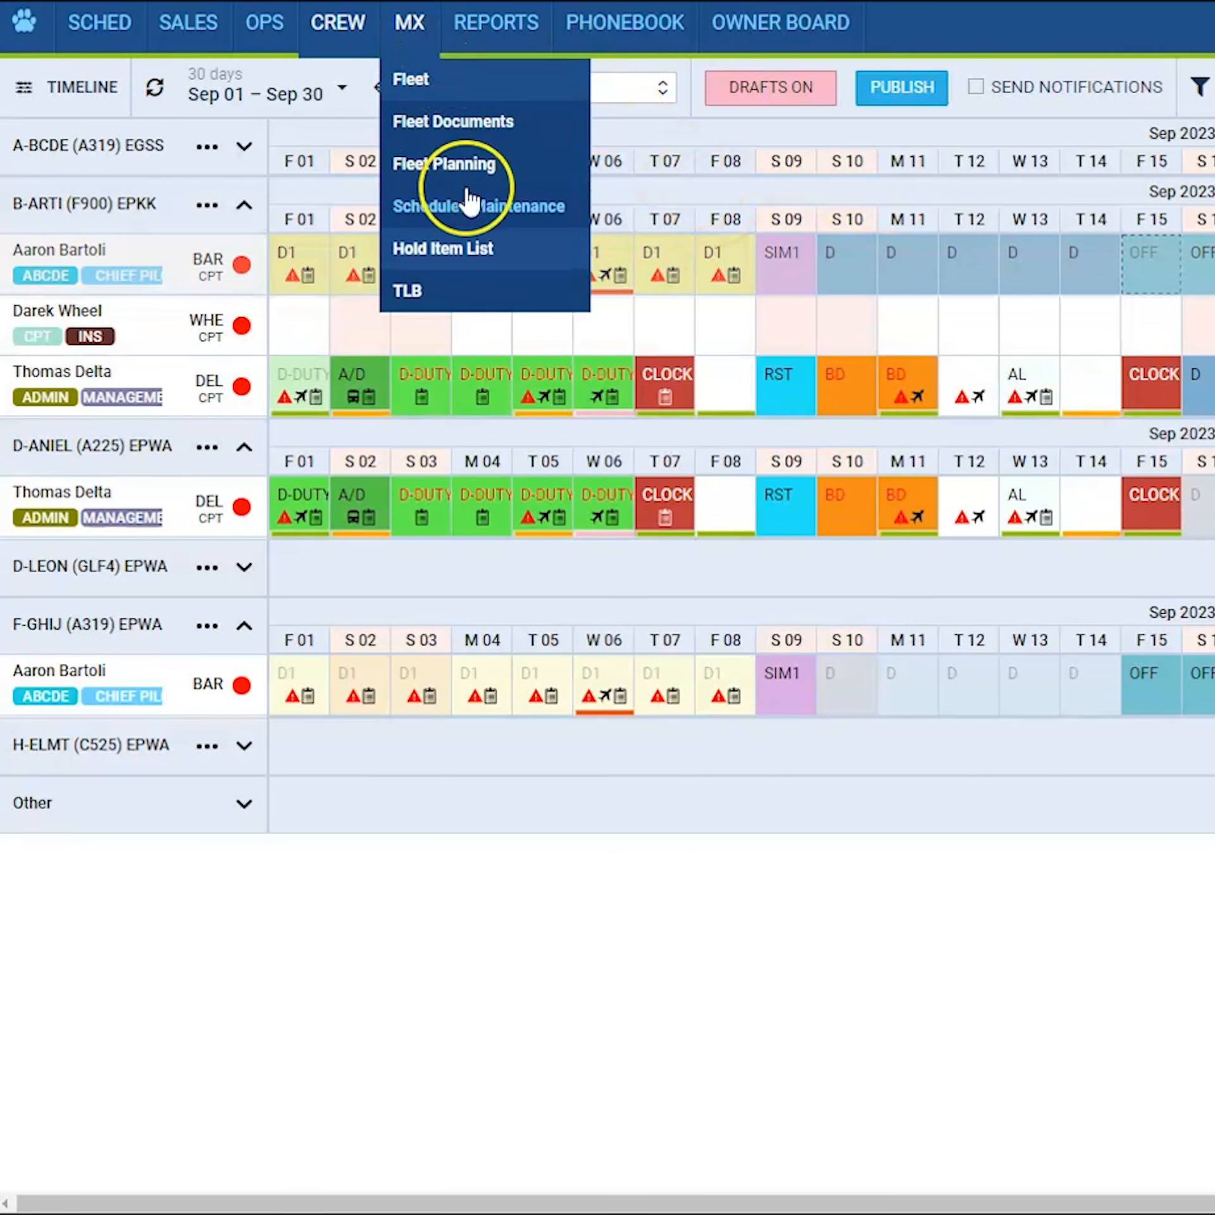
{"action": "left_click", "coordinate": [478, 206]}
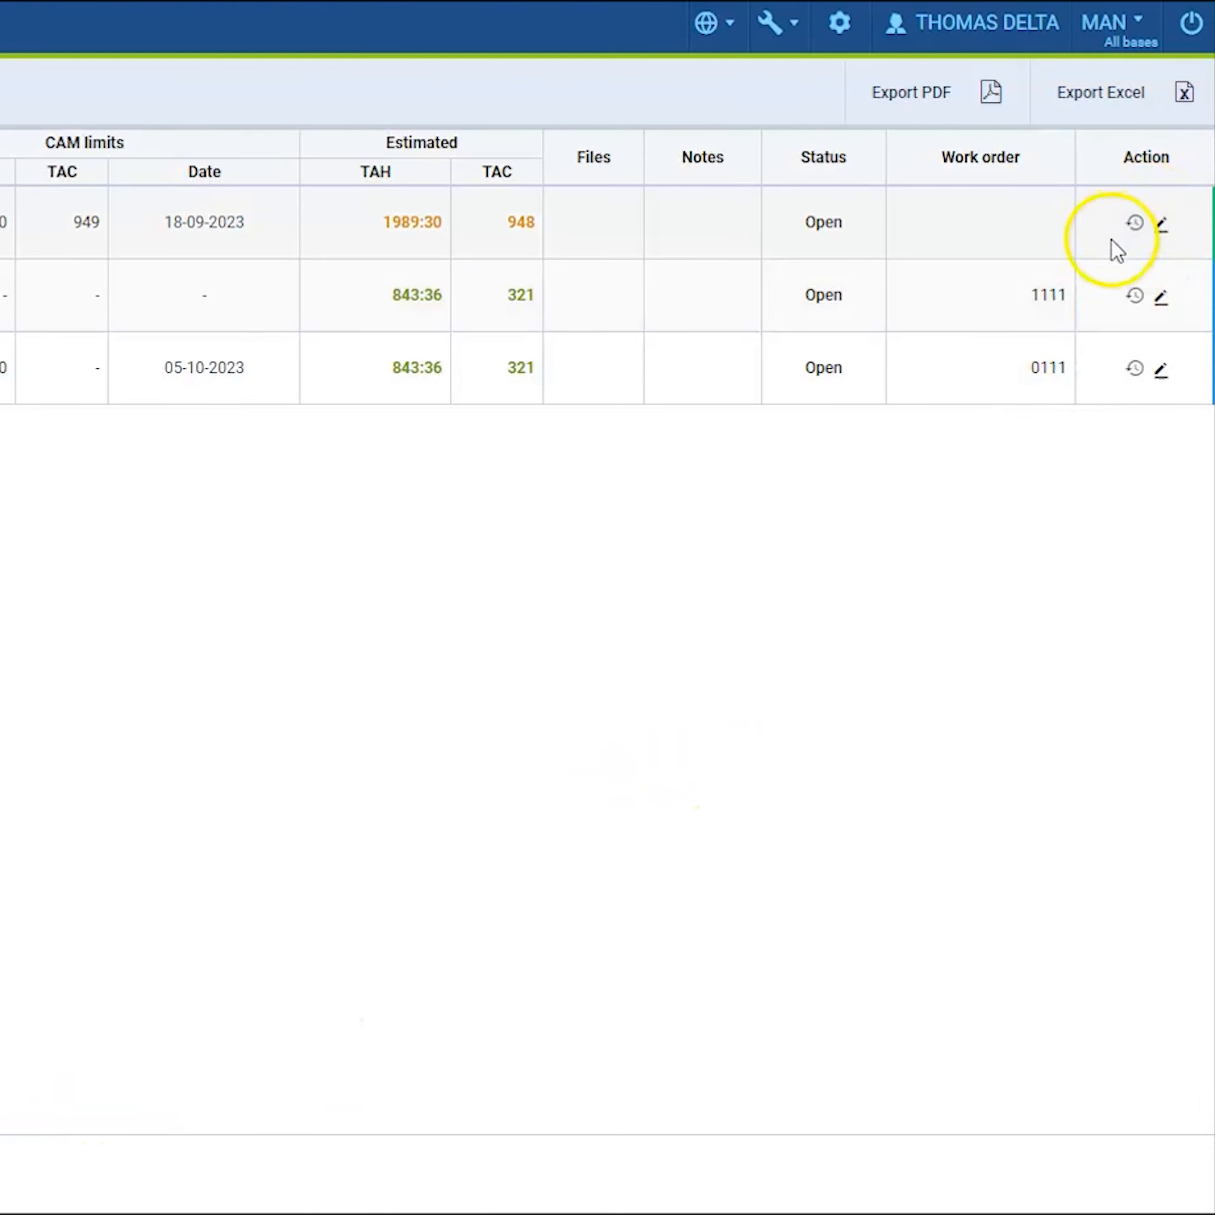
{"action": "left_click", "coordinate": [1133, 223]}
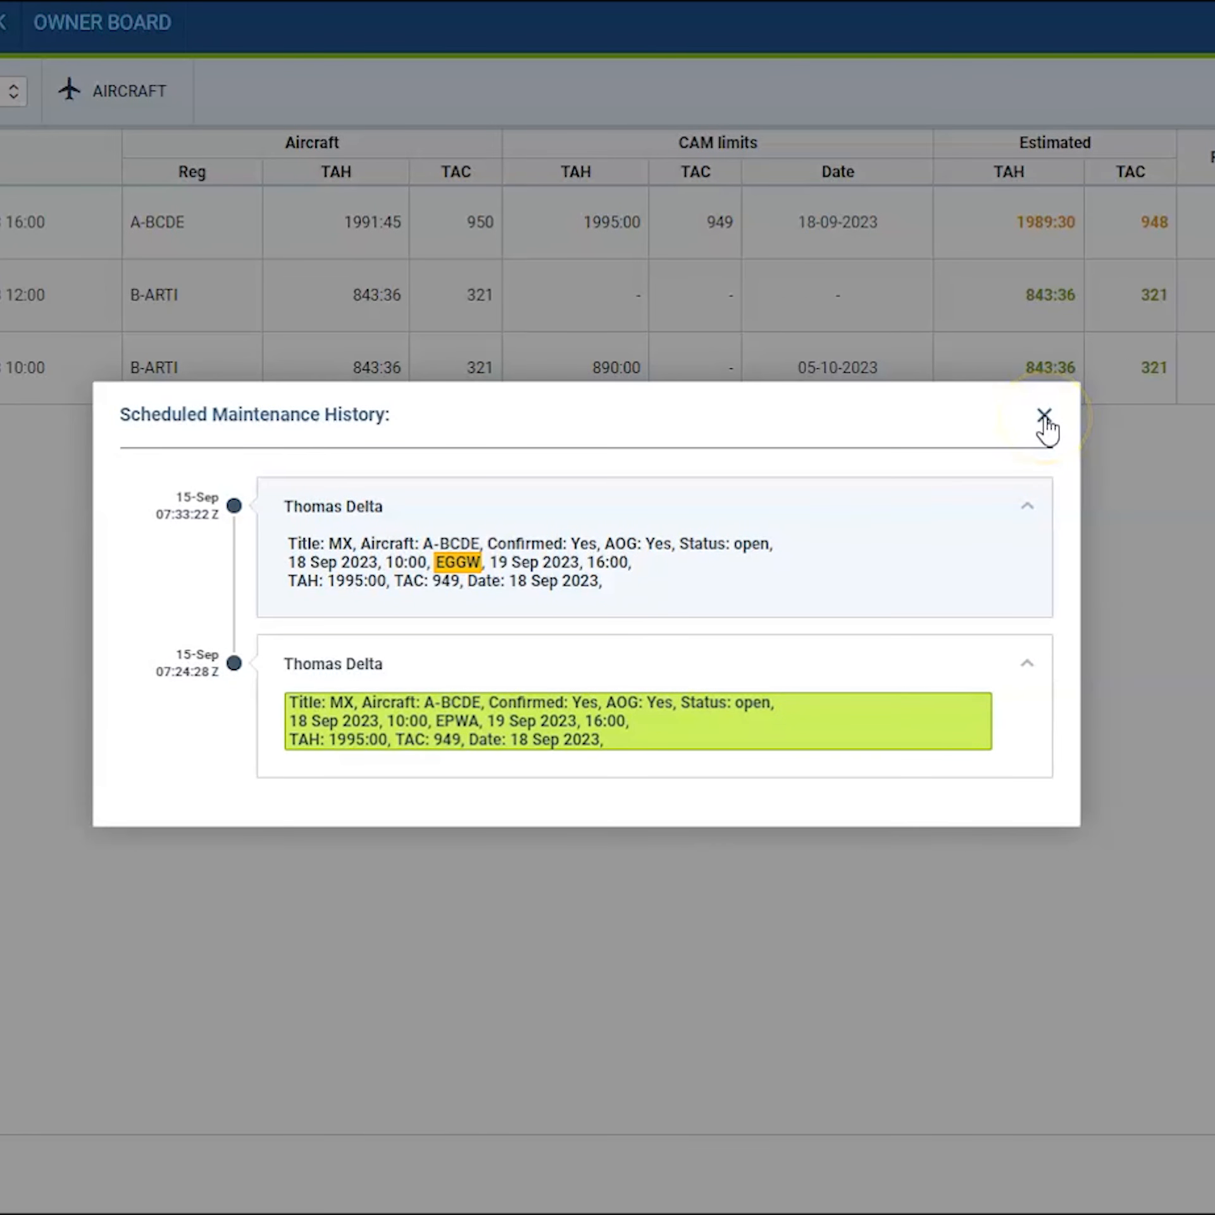
{"action": "left_click", "coordinate": [1044, 415]}
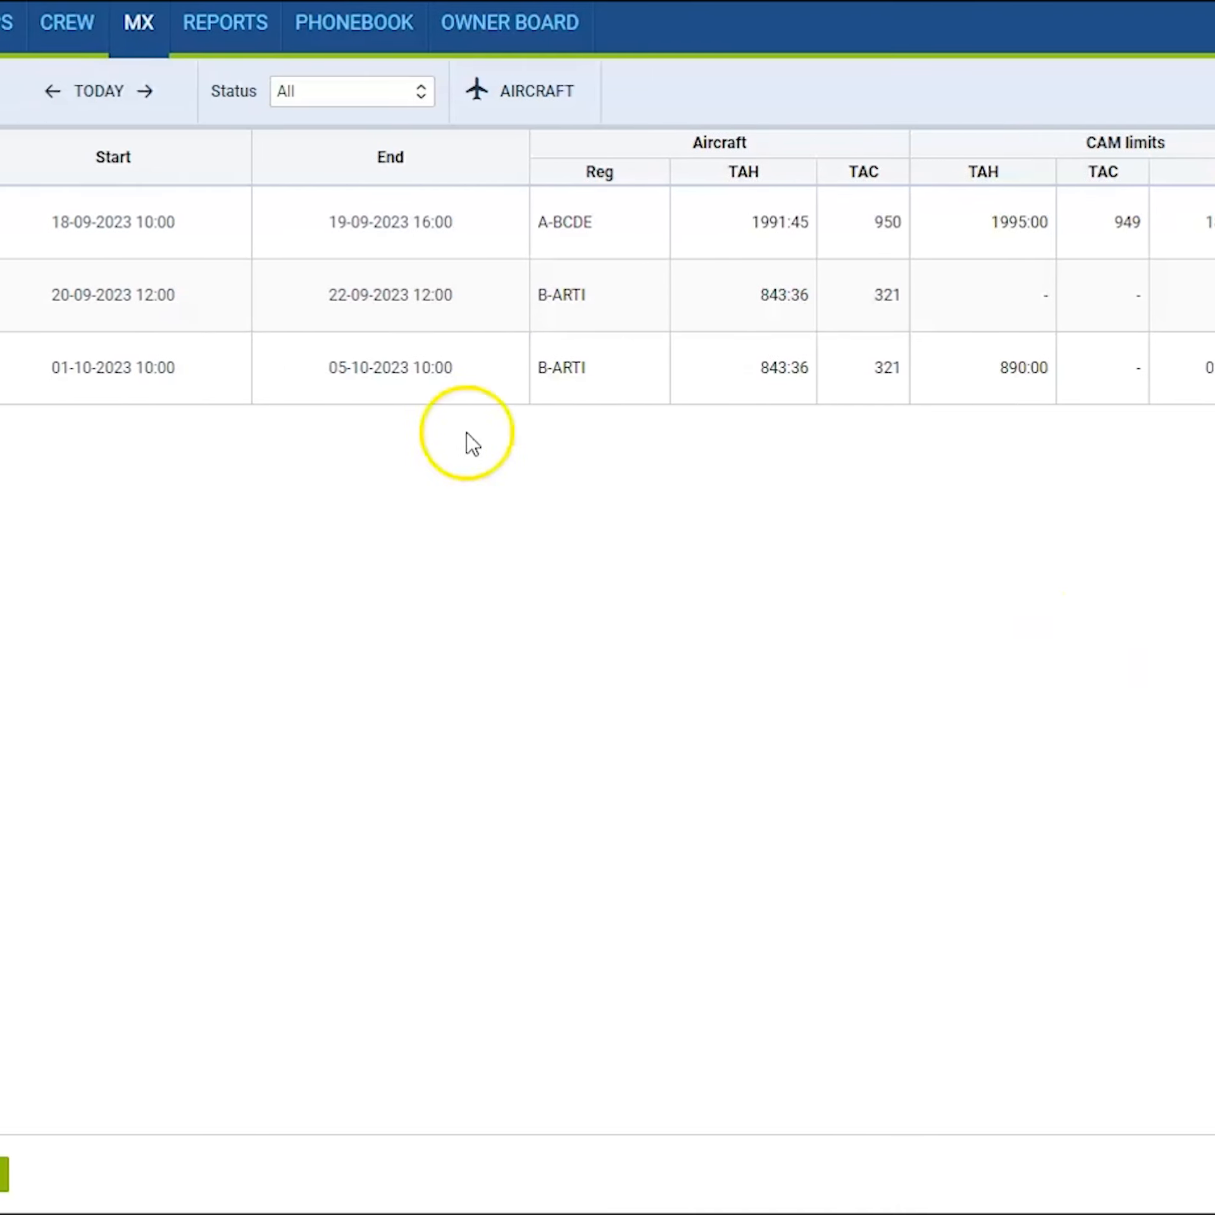
{"action": "left_click", "coordinate": [624, 22]}
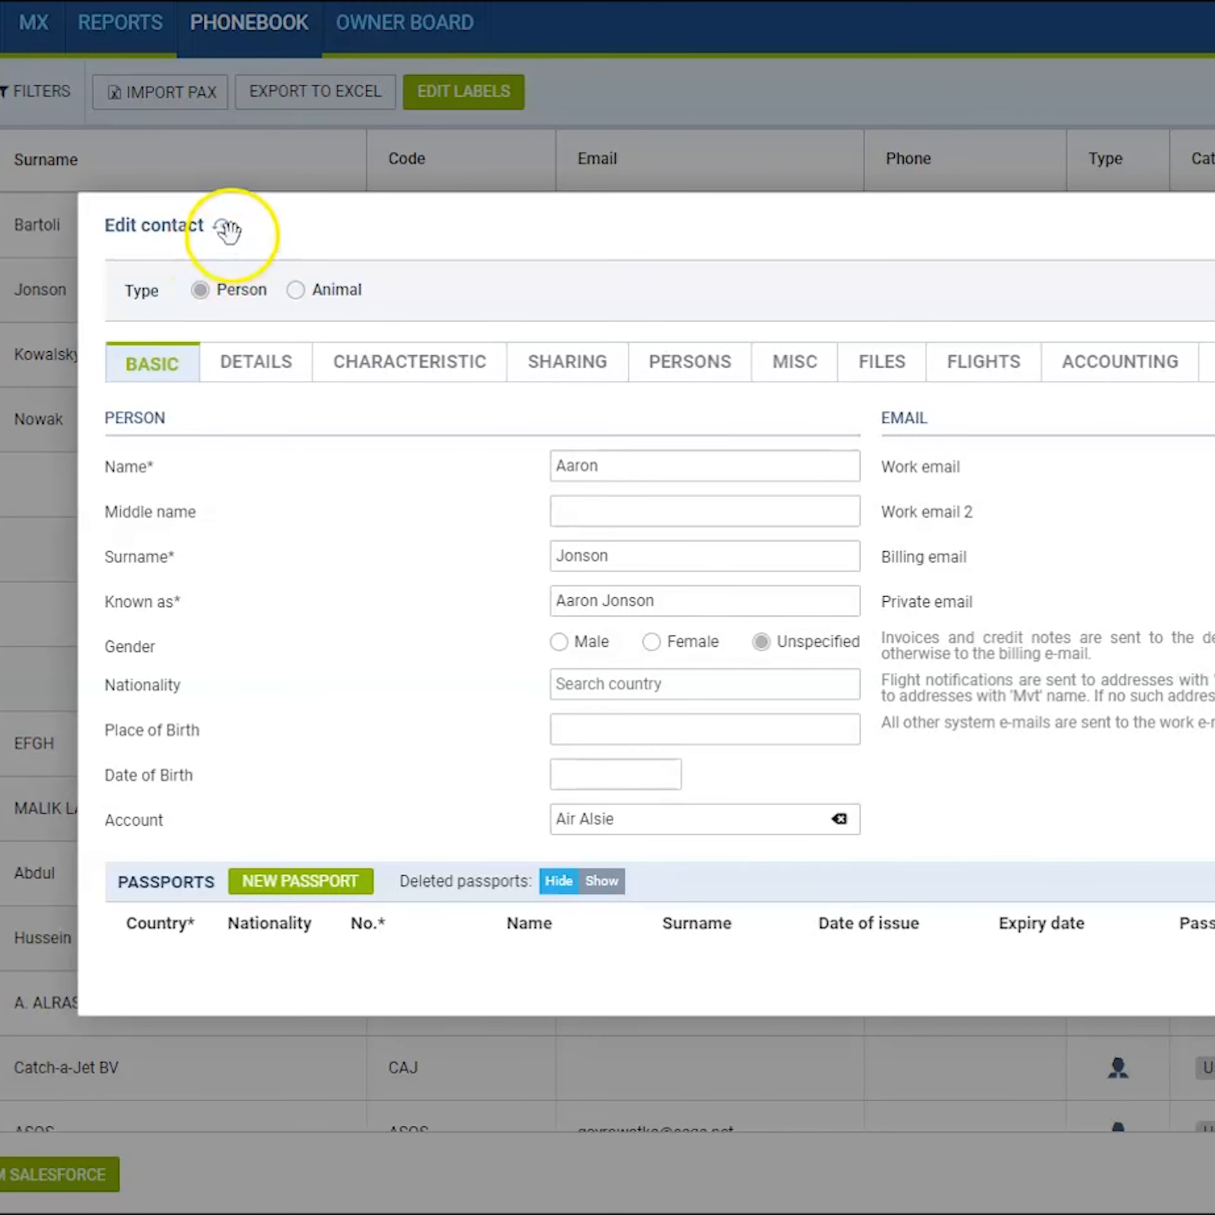
{"action": "left_click", "coordinate": [227, 229]}
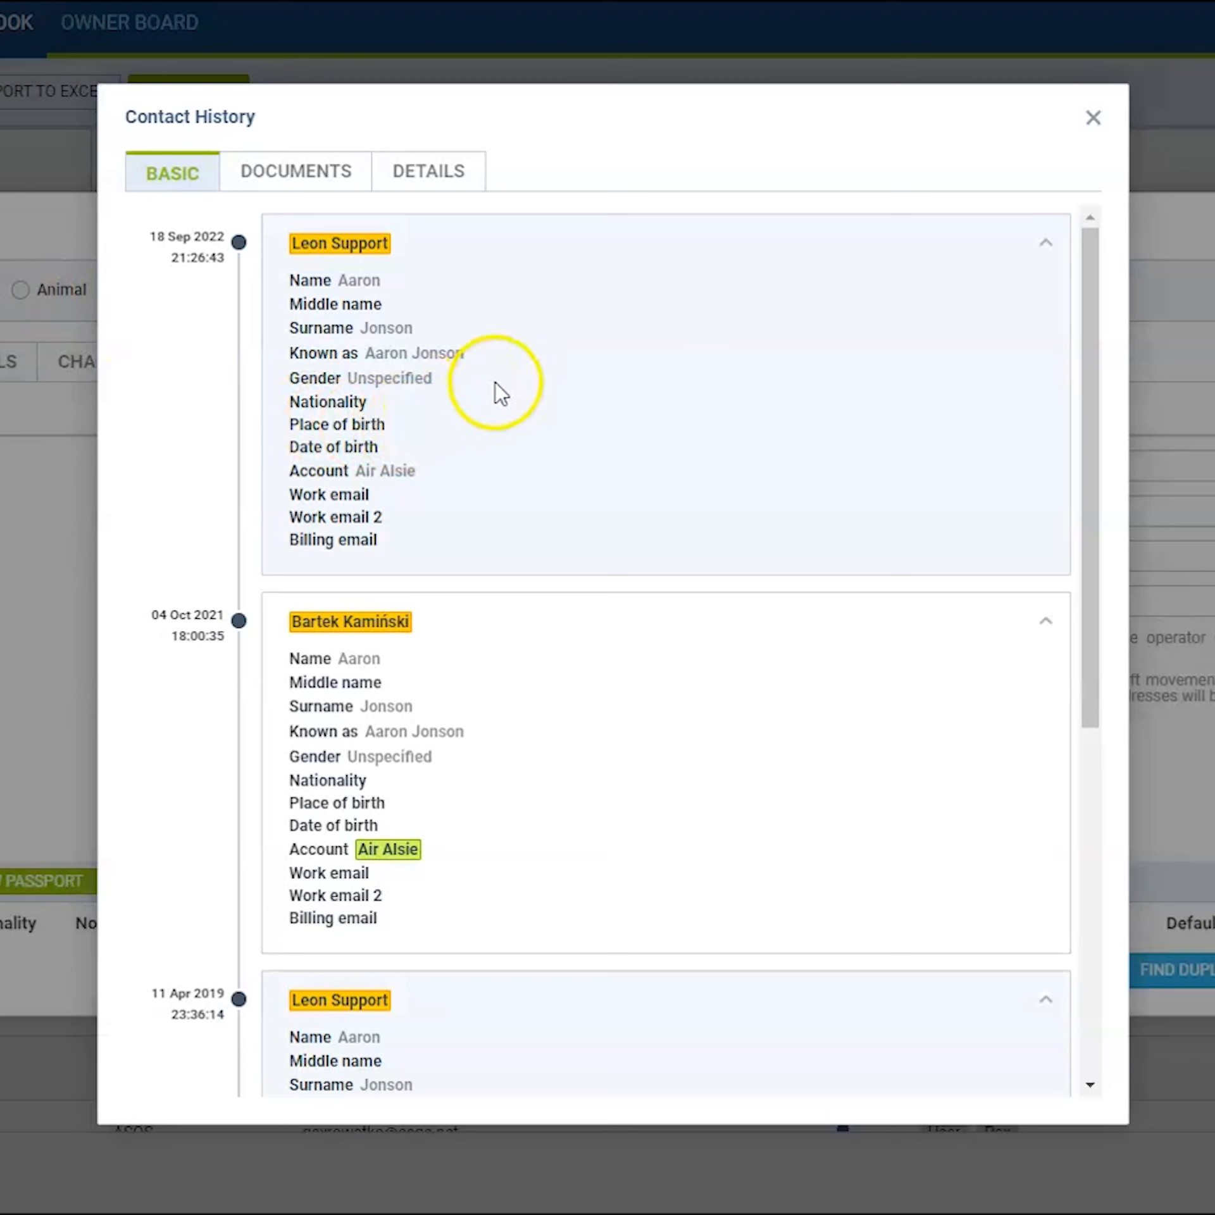
{"action": "mouse_move", "coordinate": [1093, 118]}
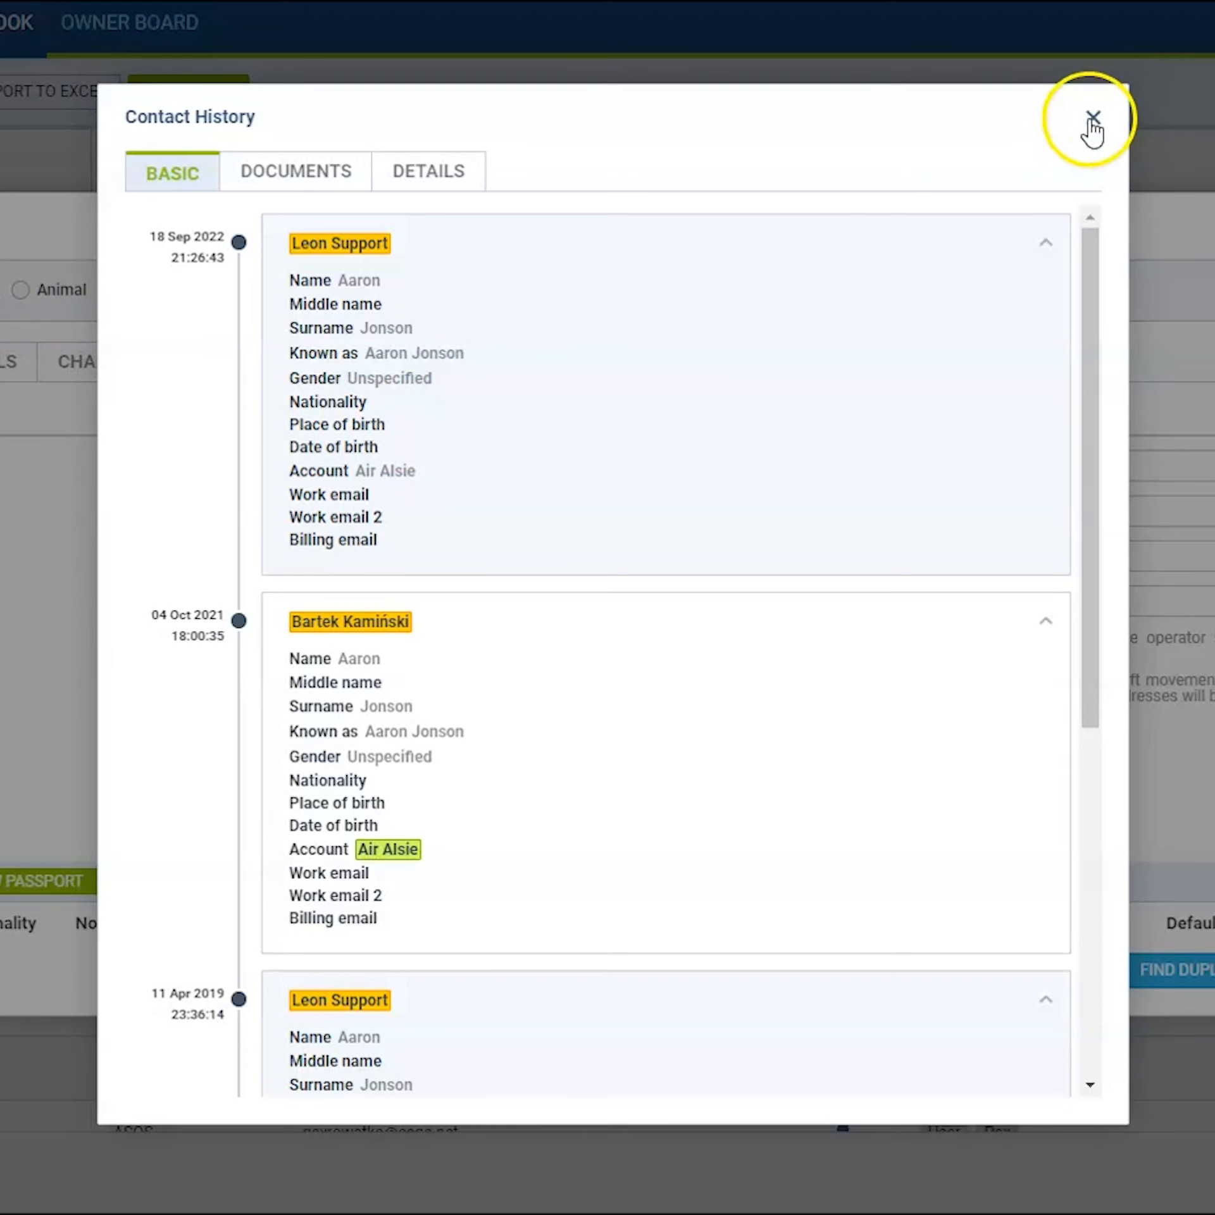
{"action": "left_click", "coordinate": [1092, 117]}
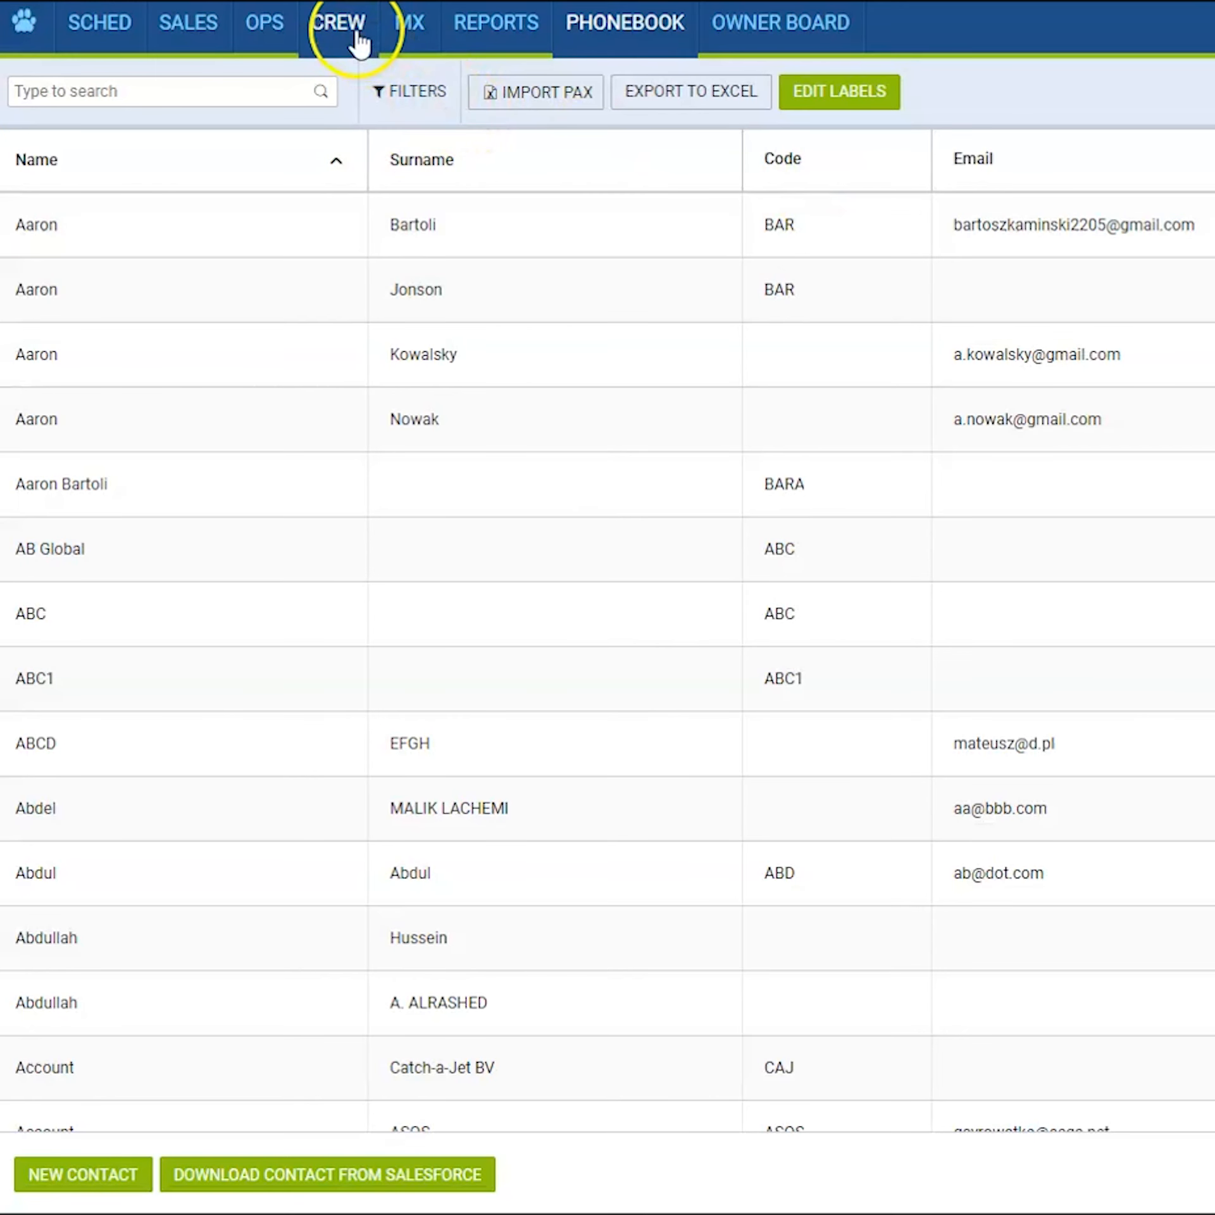
- Review a crew qualification's Endorsement history in the CREW section and close it
{"action": "left_click", "coordinate": [338, 21]}
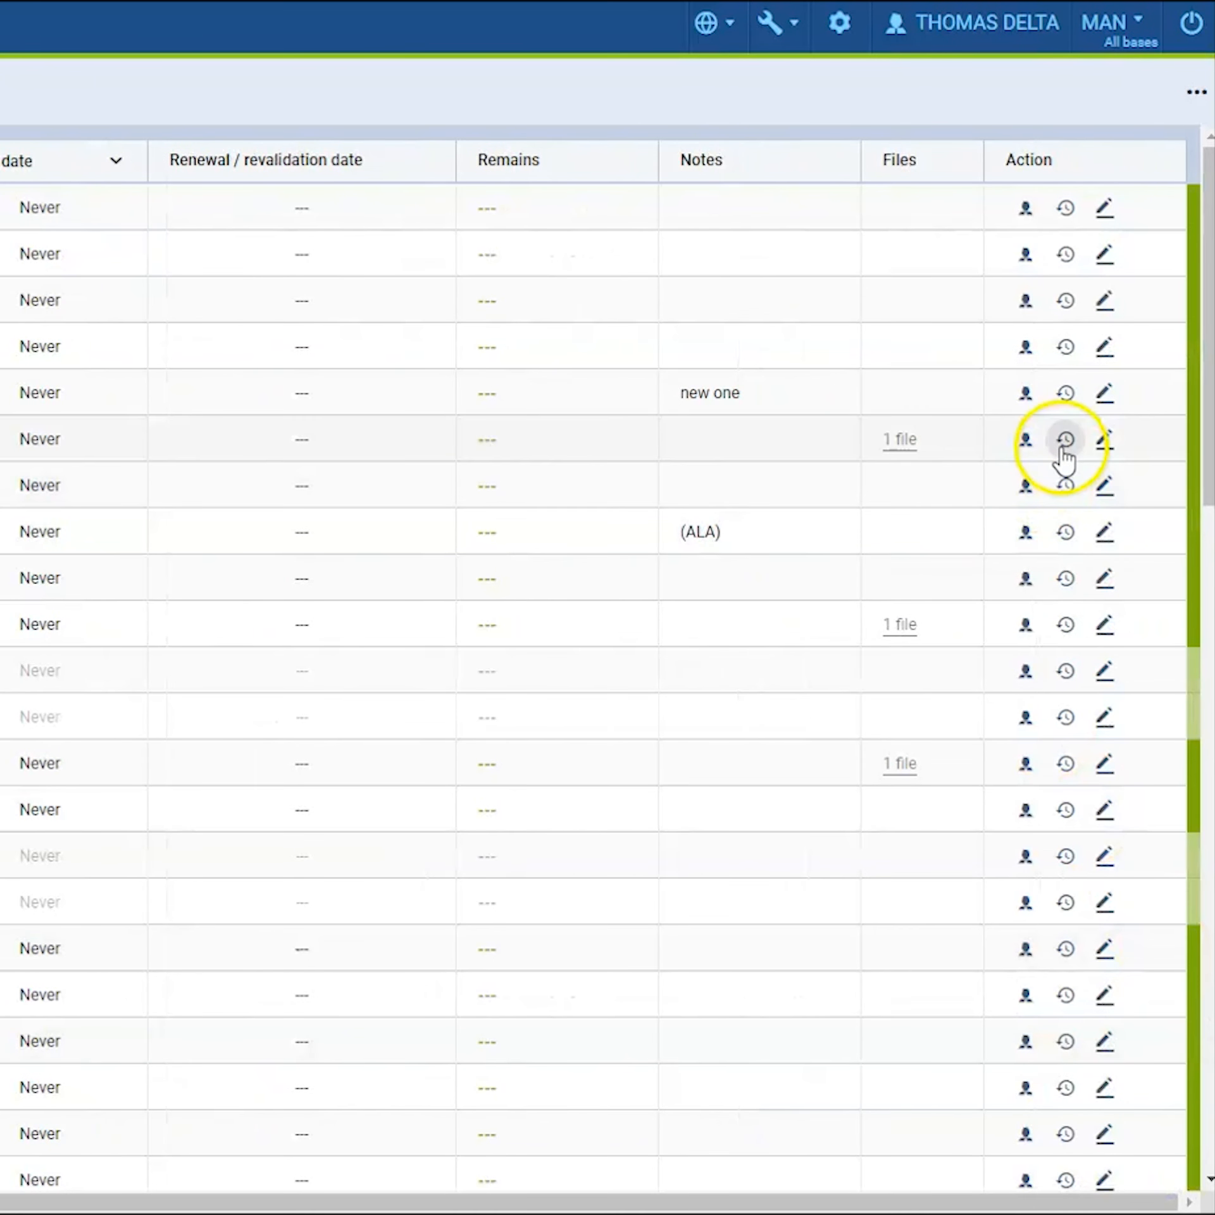
{"action": "left_click", "coordinate": [1065, 439]}
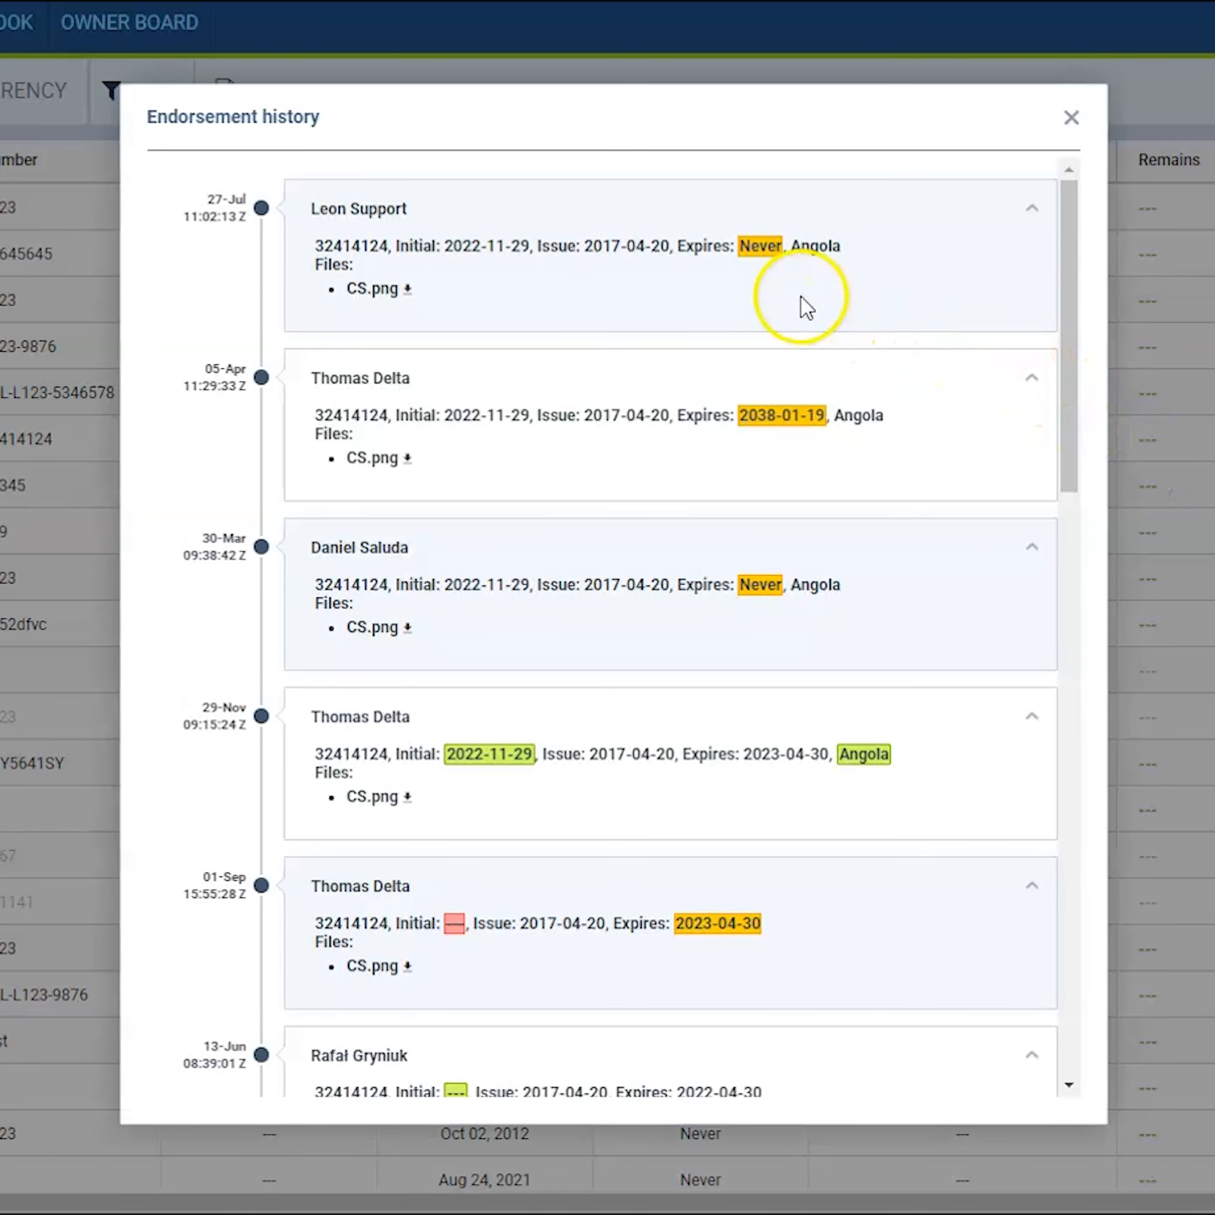
{"action": "scroll", "scroll_direction": "down", "scroll_amount": 3}
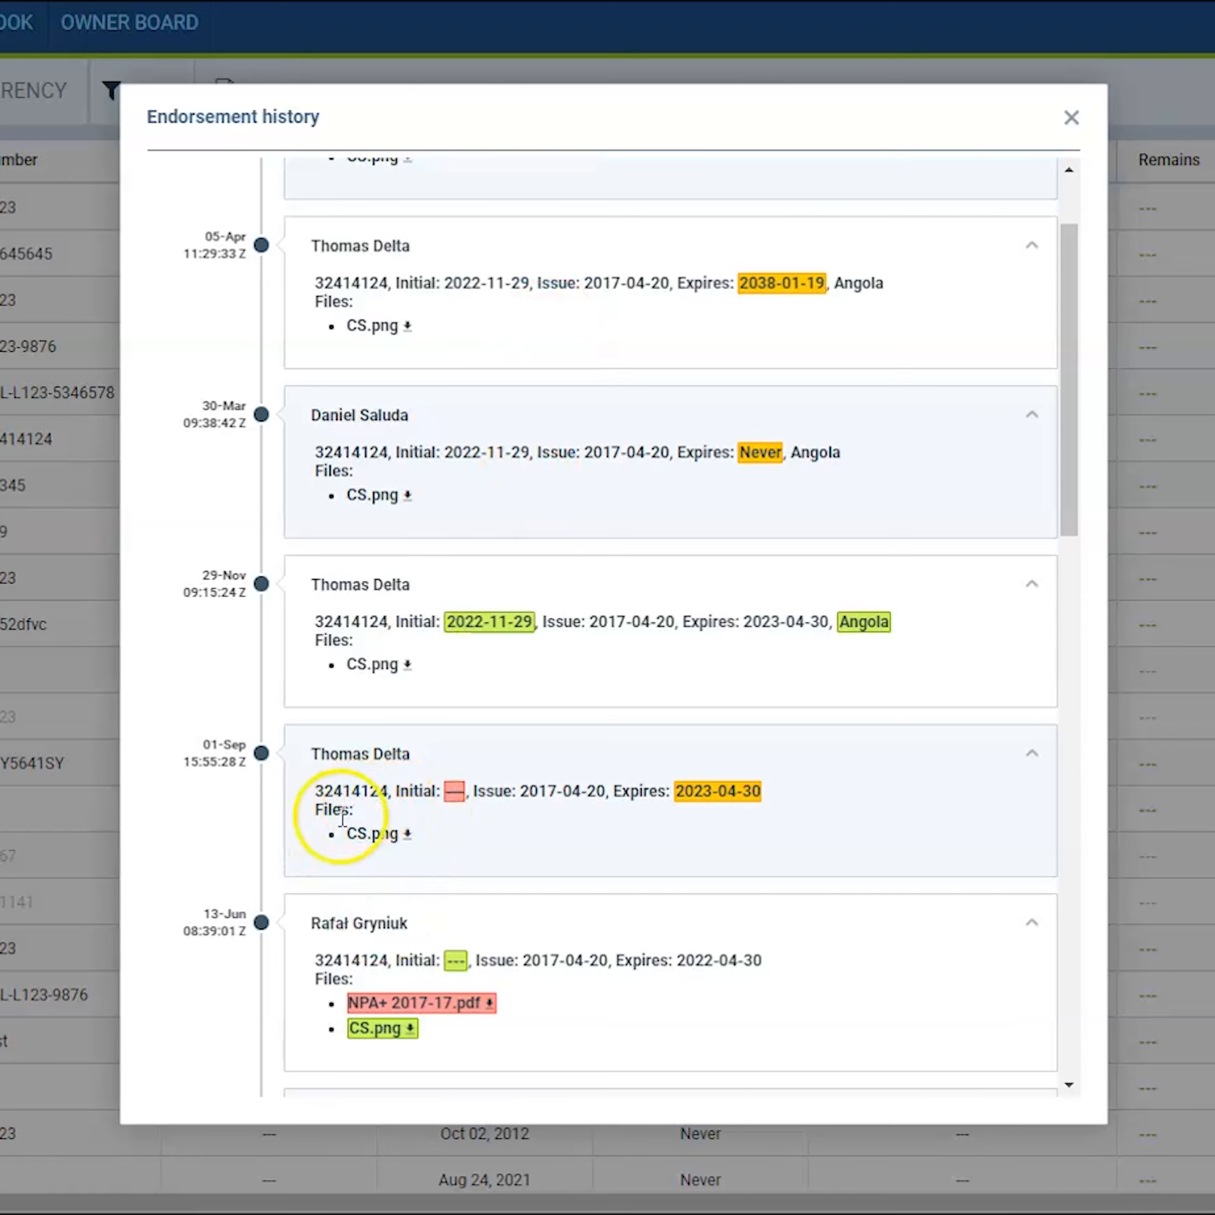
{"action": "mouse_move", "coordinate": [543, 868]}
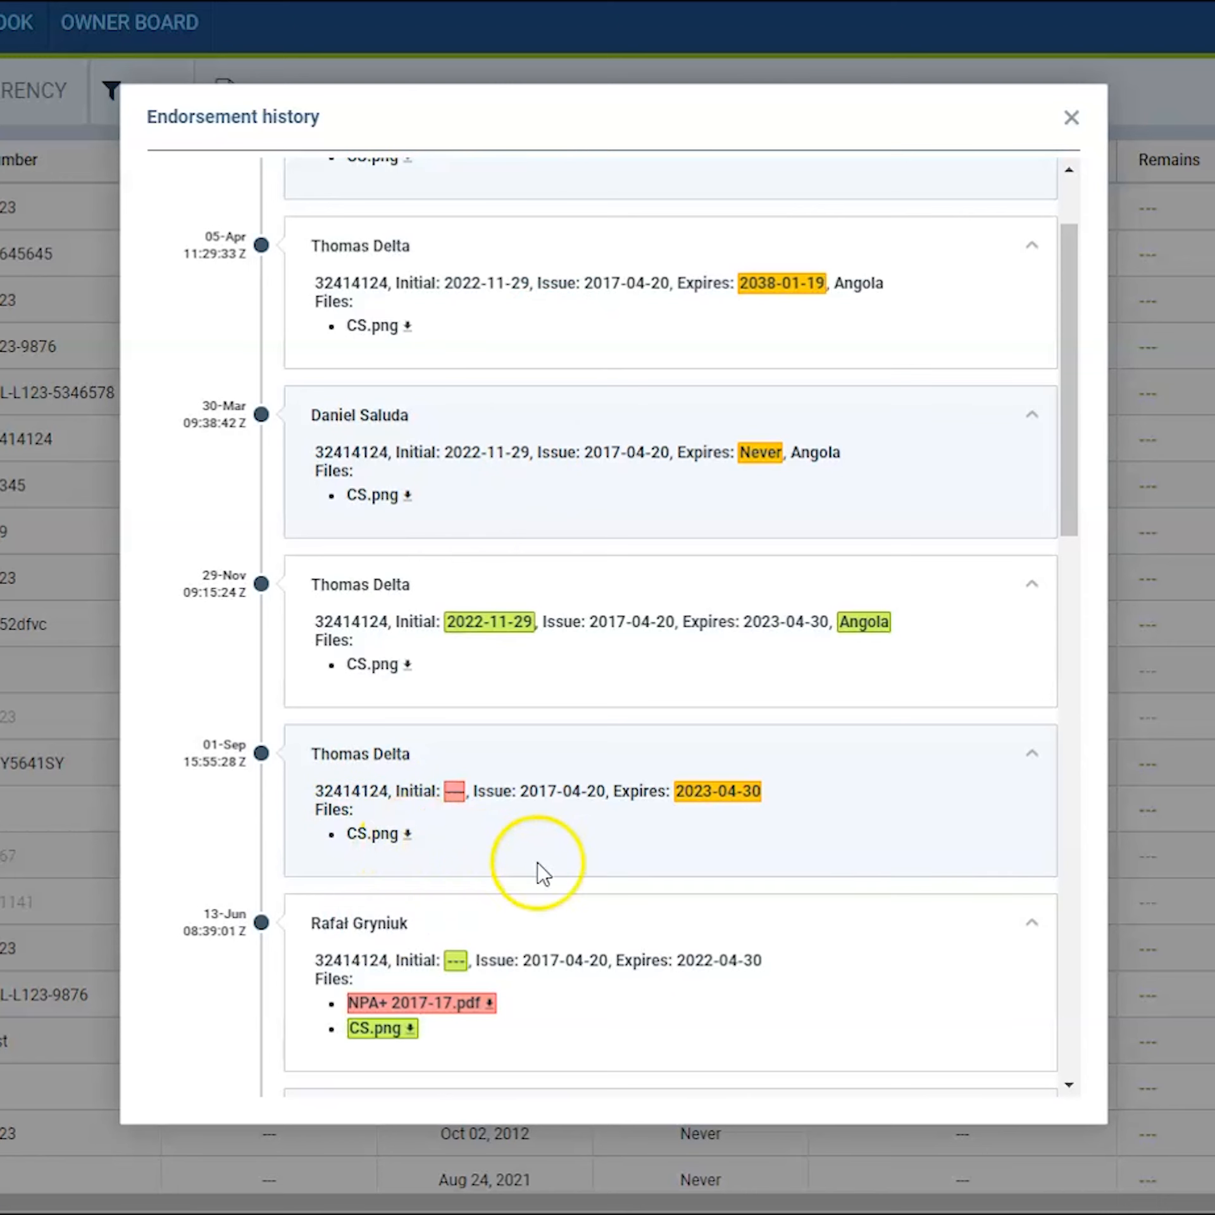
{"action": "mouse_move", "coordinate": [1072, 118]}
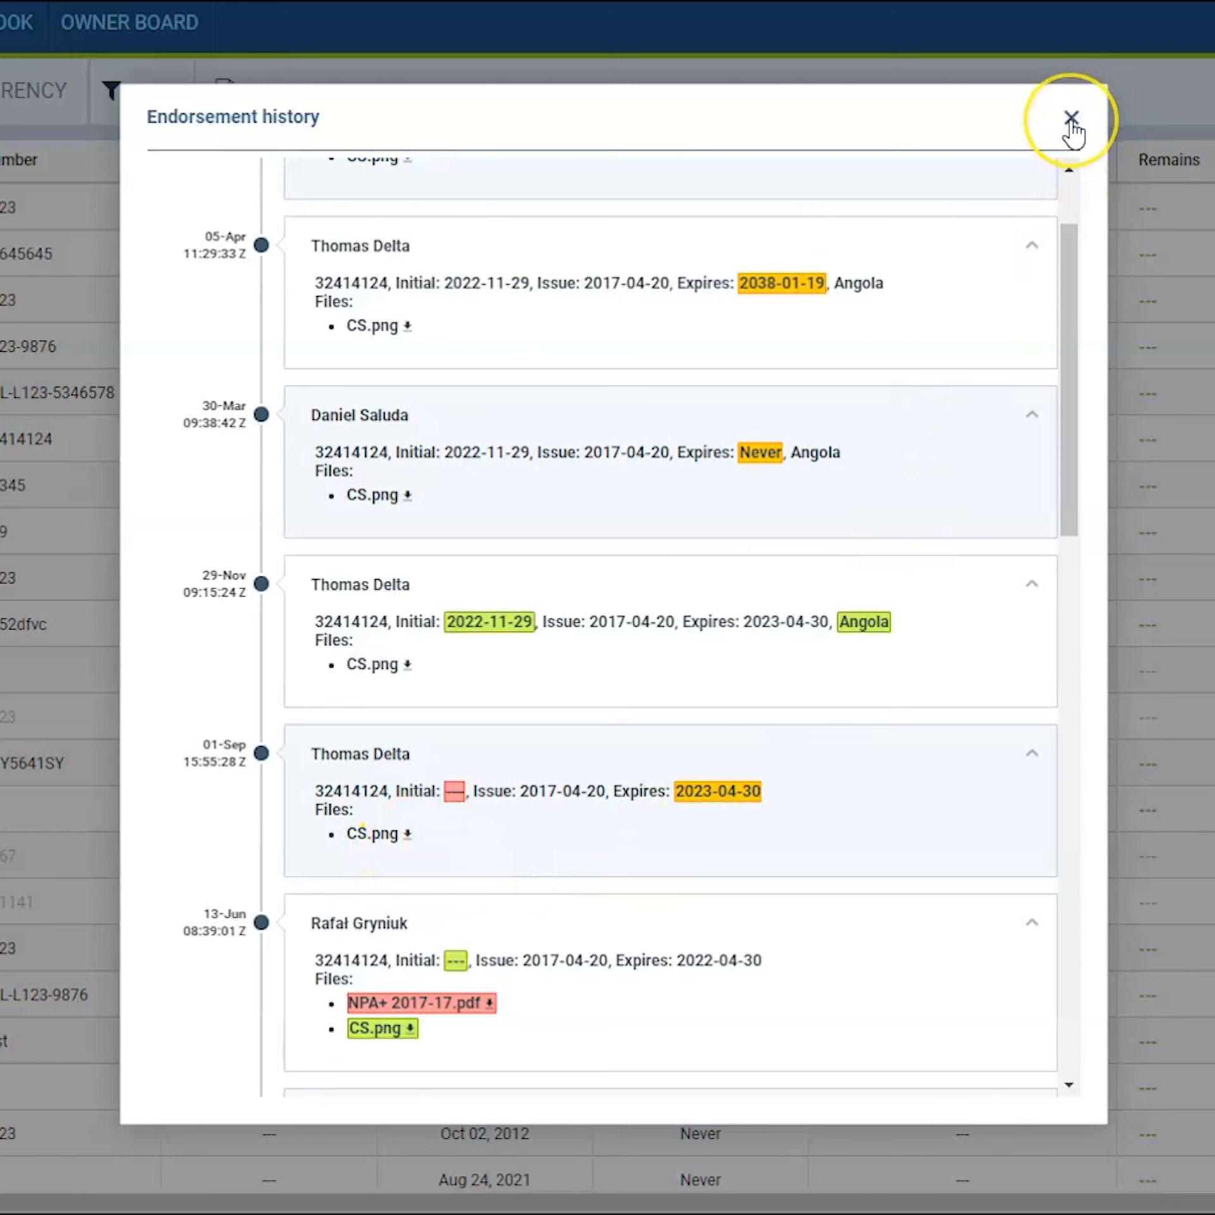
{"action": "left_click", "coordinate": [1071, 118]}
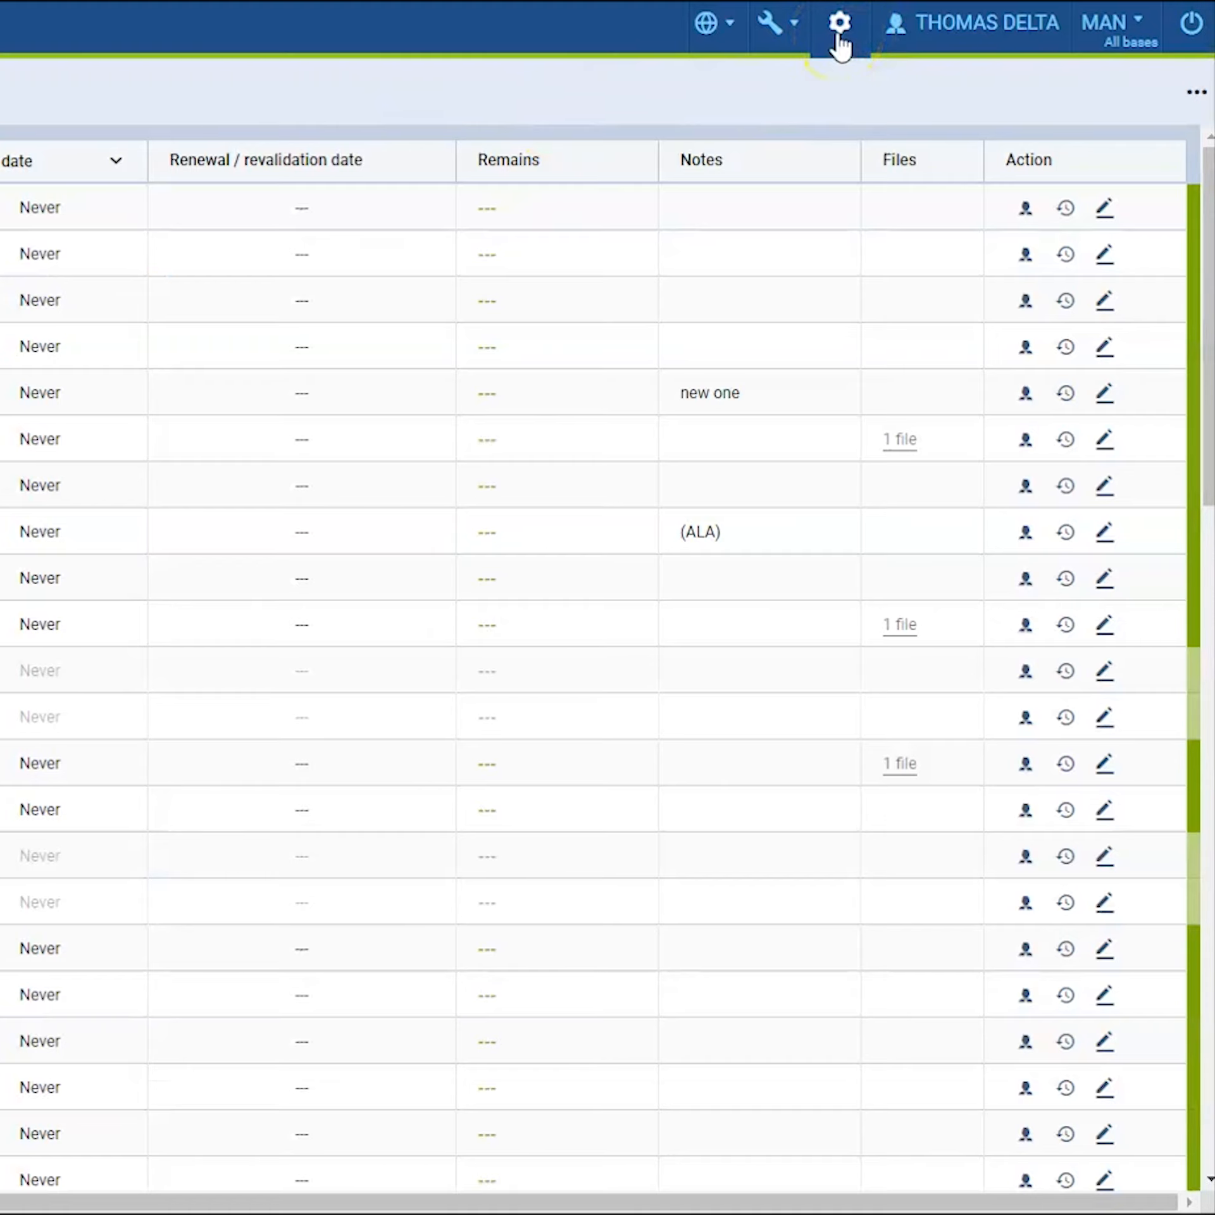
- Open the 01-Jun-2023 13:50 document for editing from the documents manager in settings
{"action": "left_click", "coordinate": [838, 22]}
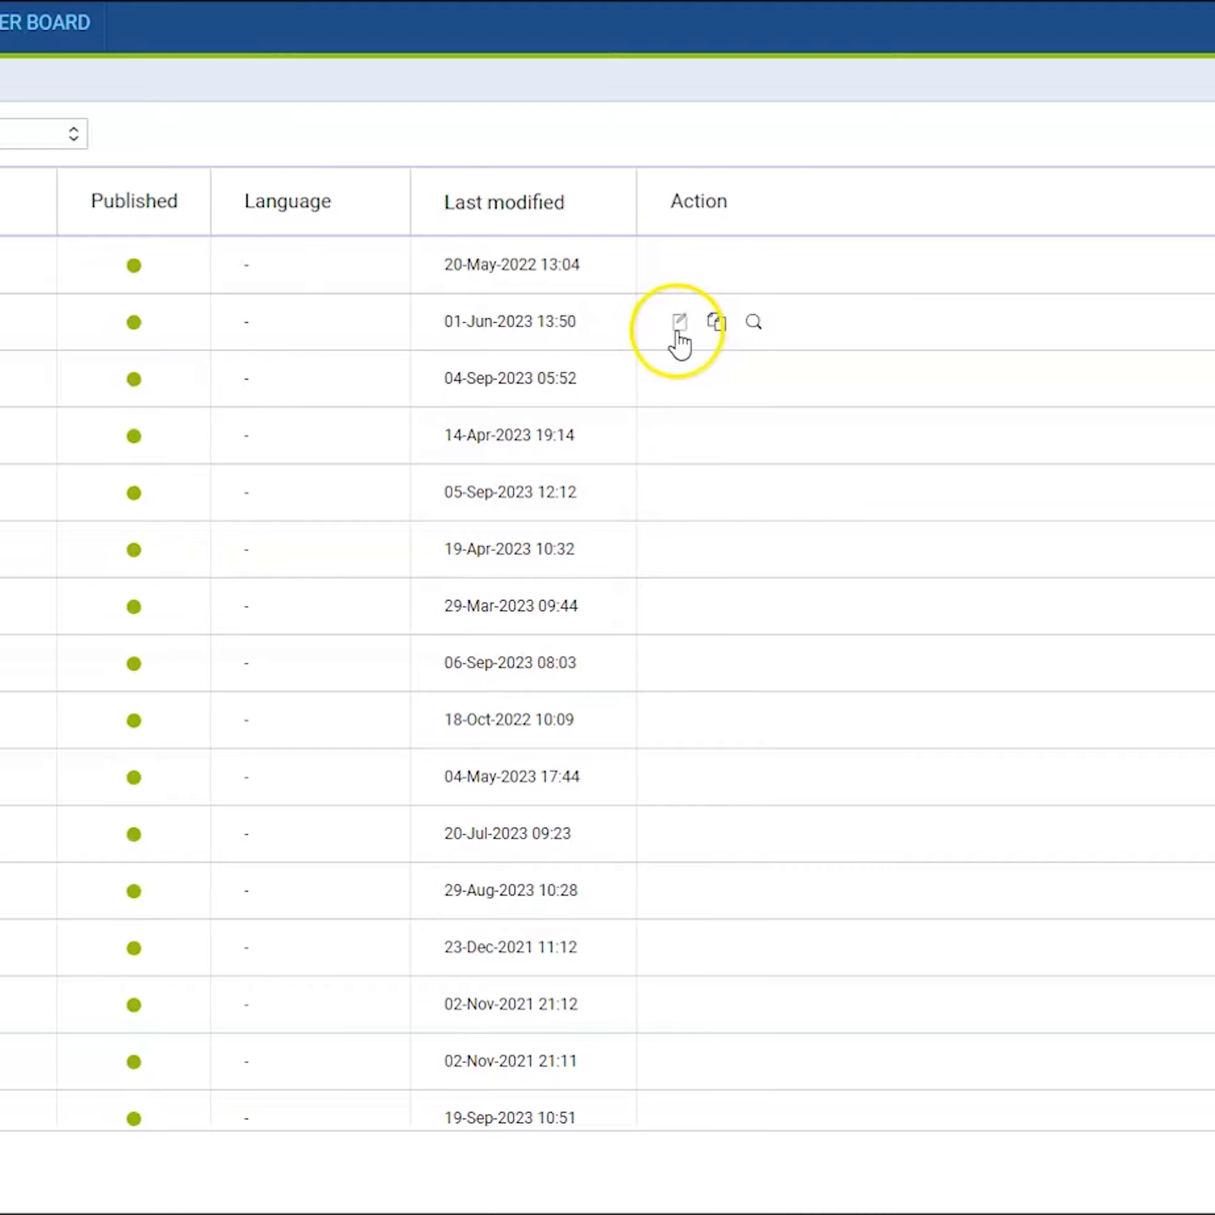
{"action": "left_click", "coordinate": [680, 321]}
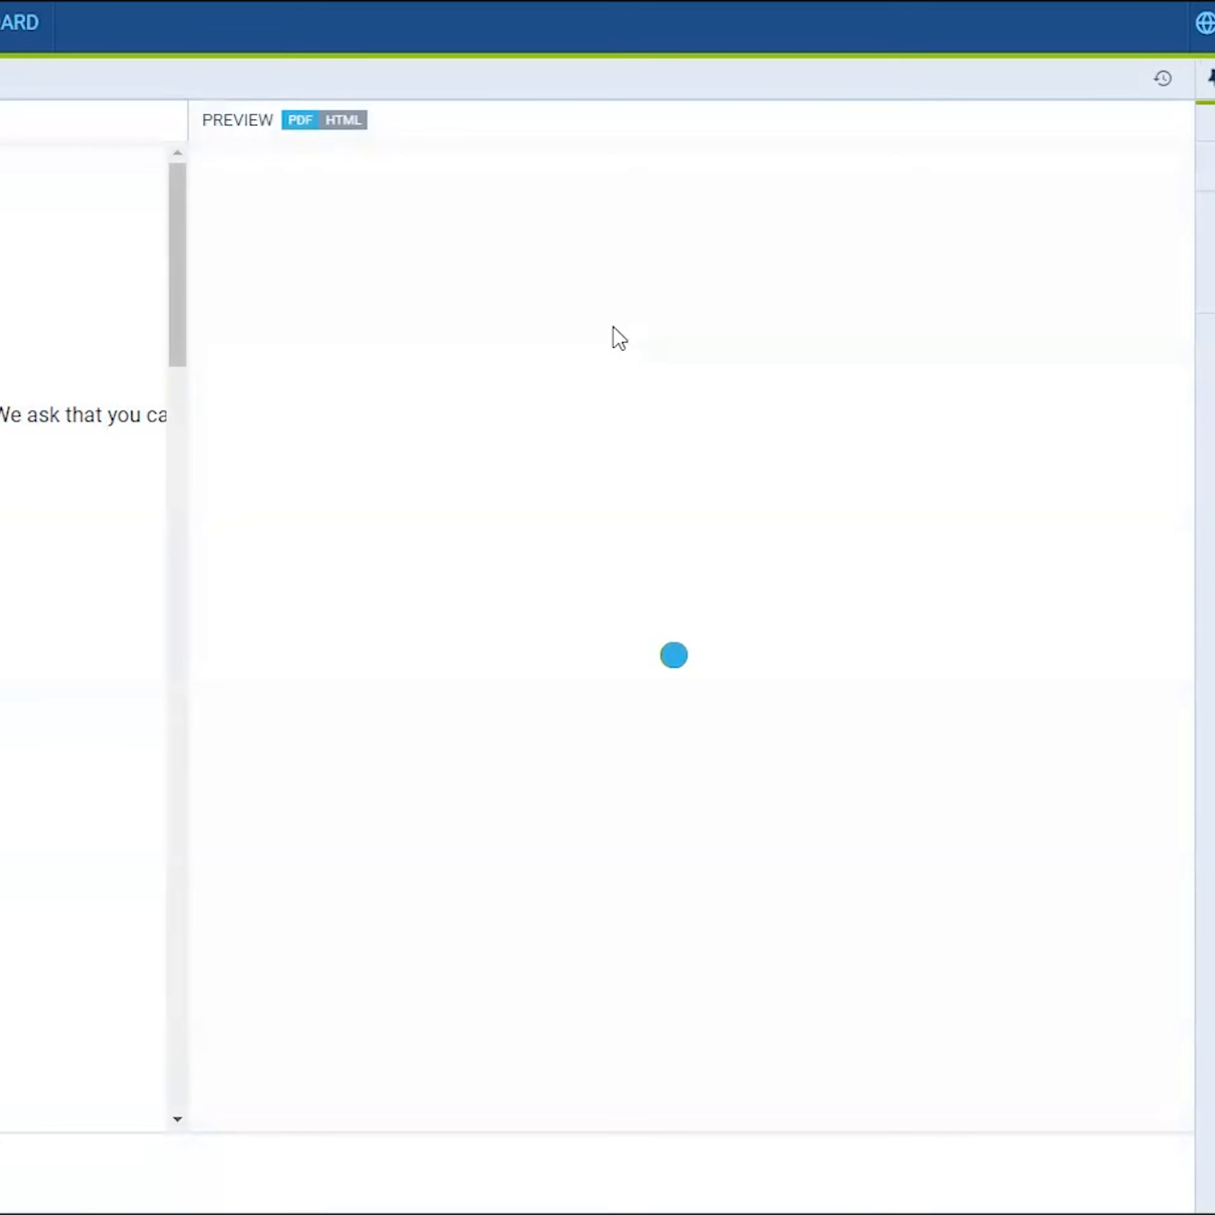